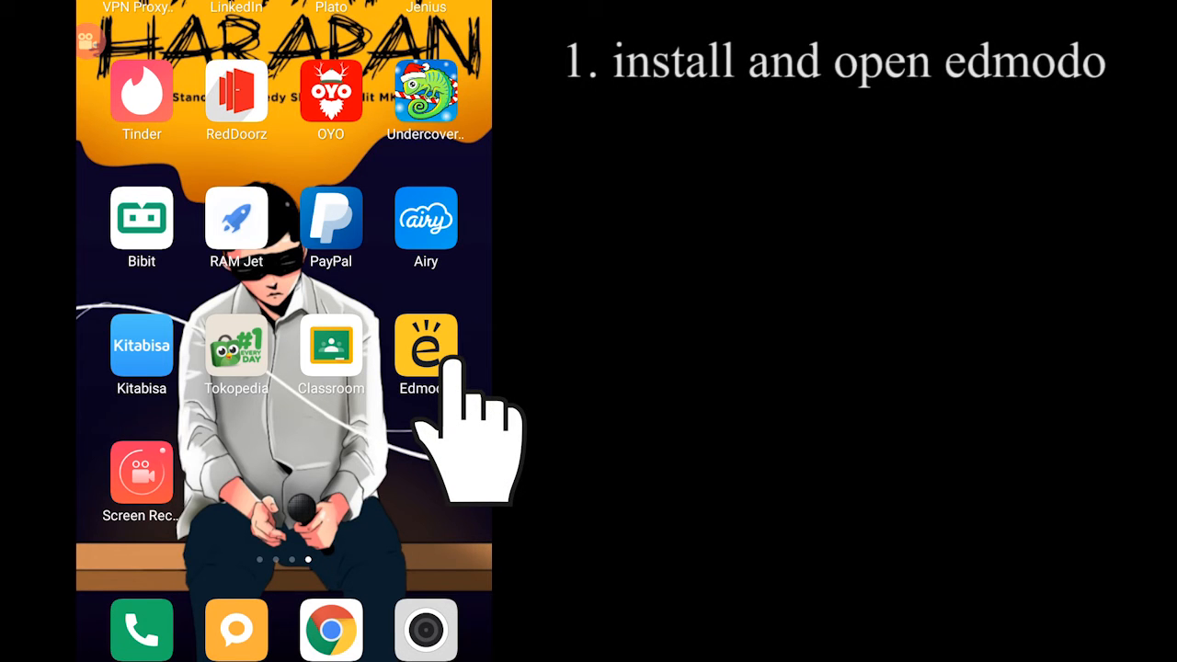
# - Launch the Edmodo app from the Android home screen to reach student sign-up
pyautogui.click(425, 347)
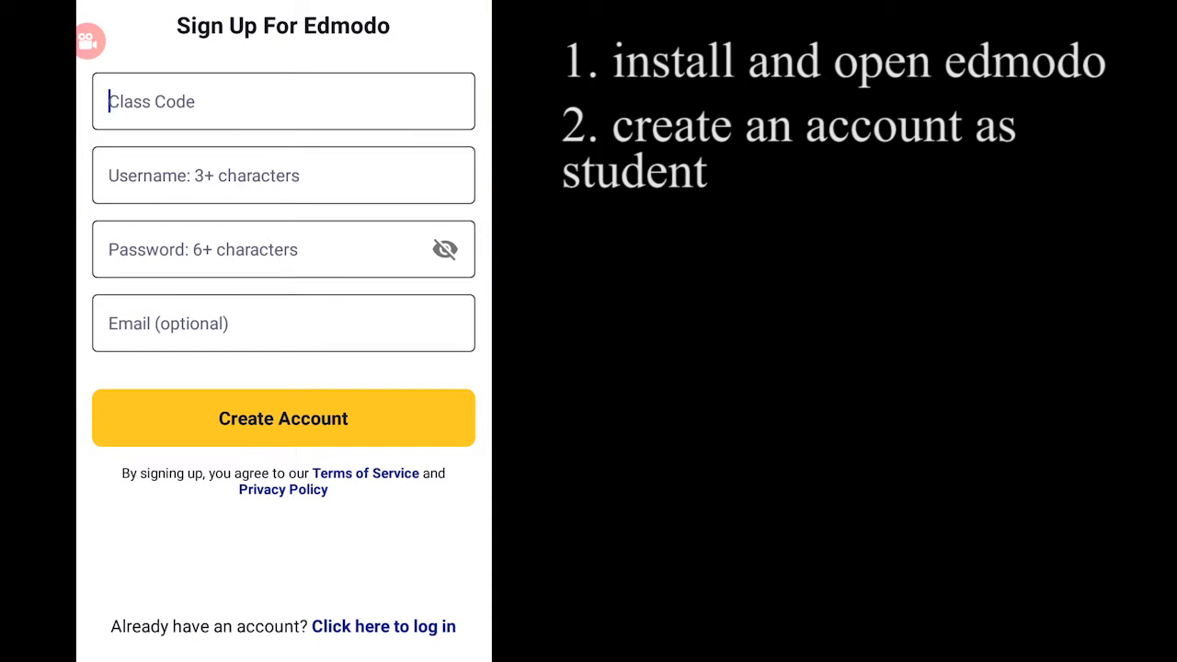
pyautogui.click(283, 102)
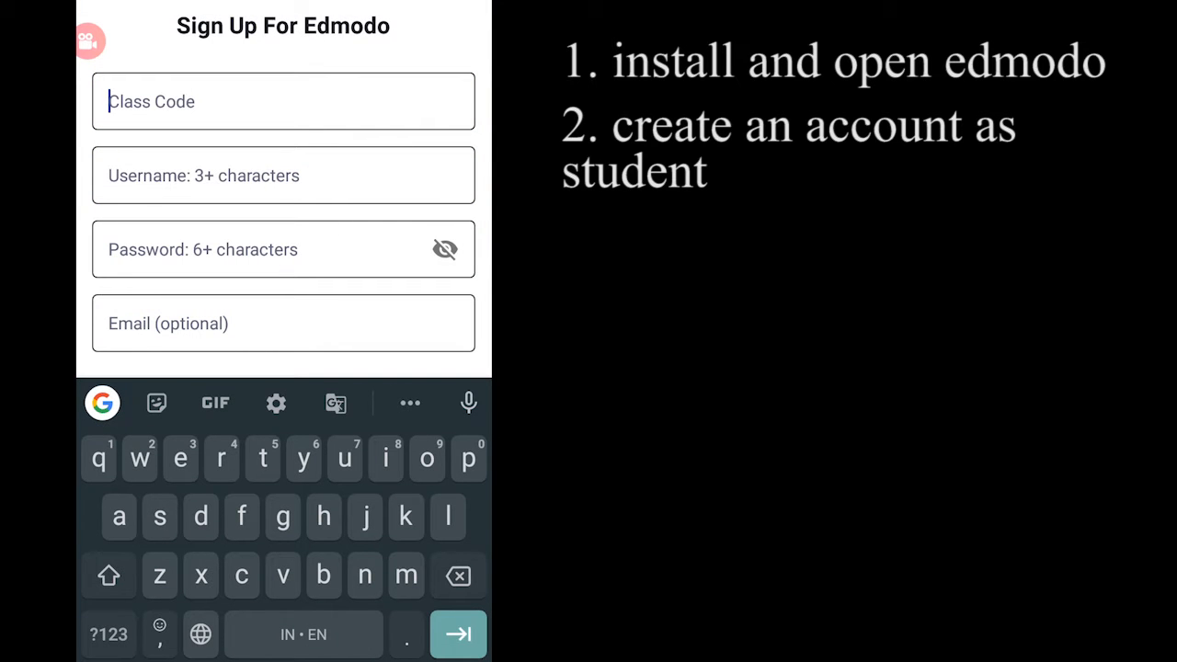
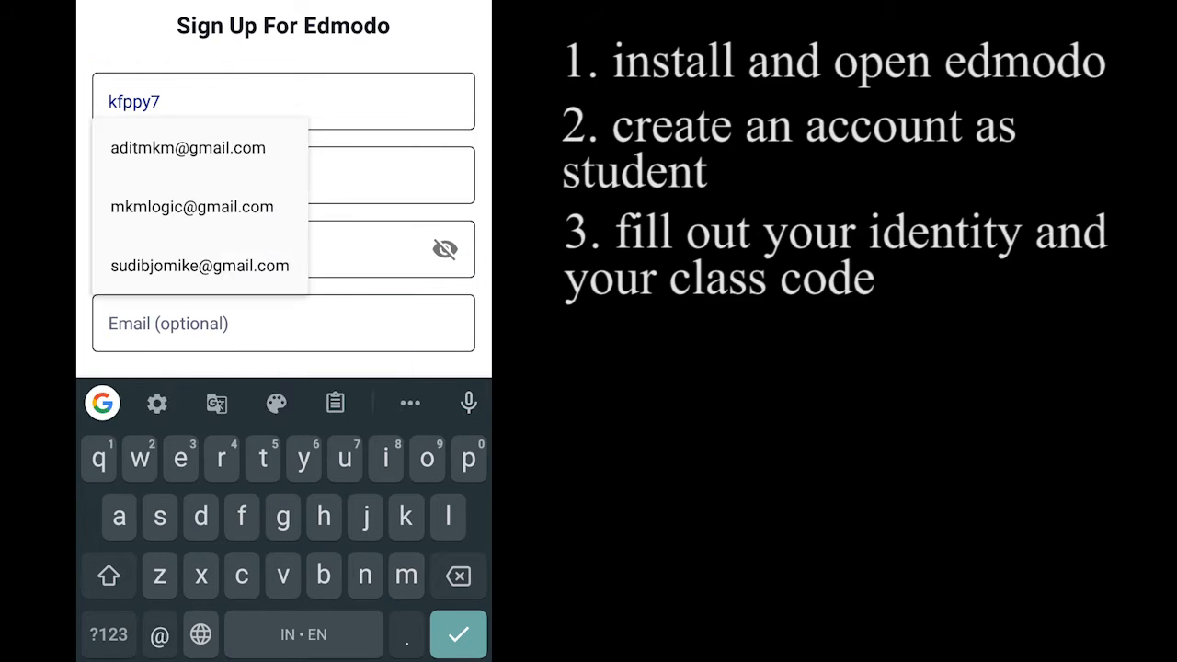
pyautogui.click(458, 634)
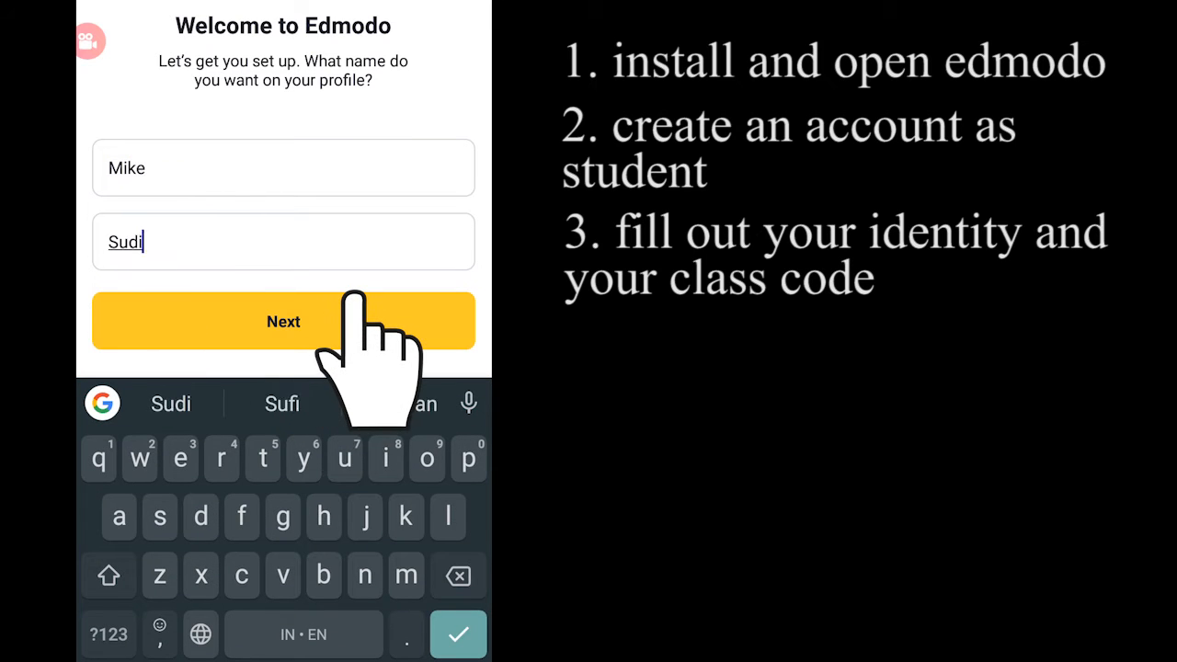
# - Enter 'bjo' in the Welcome name fields and continue to the photo step
pyautogui.write('bjo')
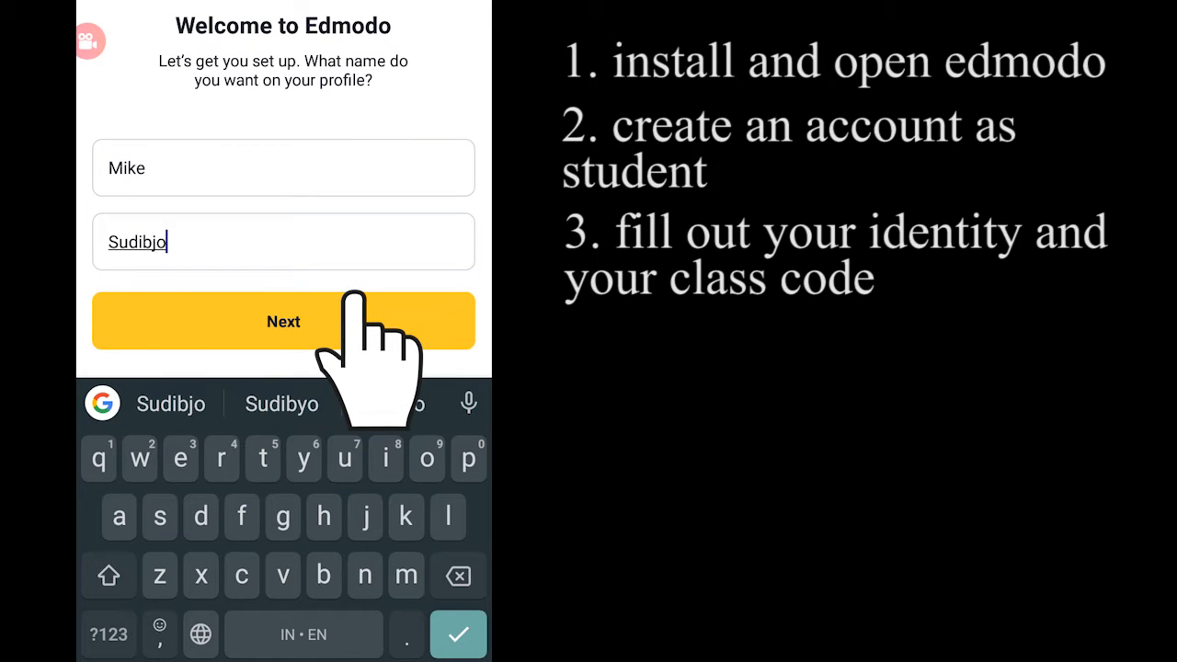
pyautogui.click(283, 321)
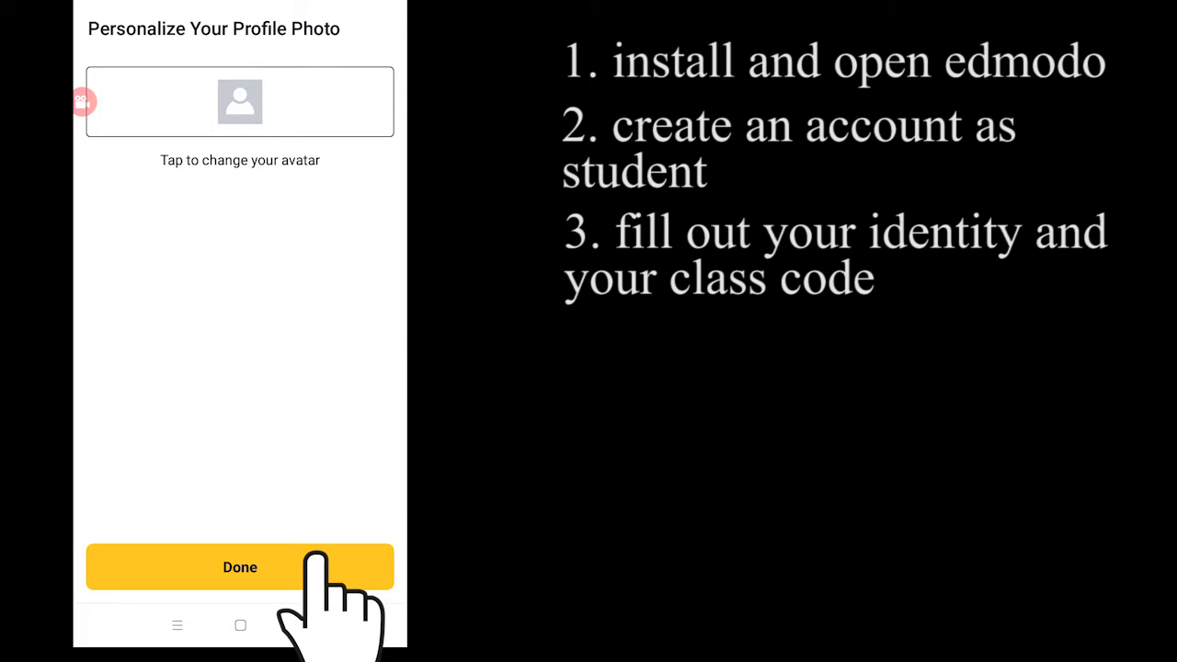
# - Skip the profile photo, expand Notify by email, and close the Notify Parent screen
pyautogui.click(239, 567)
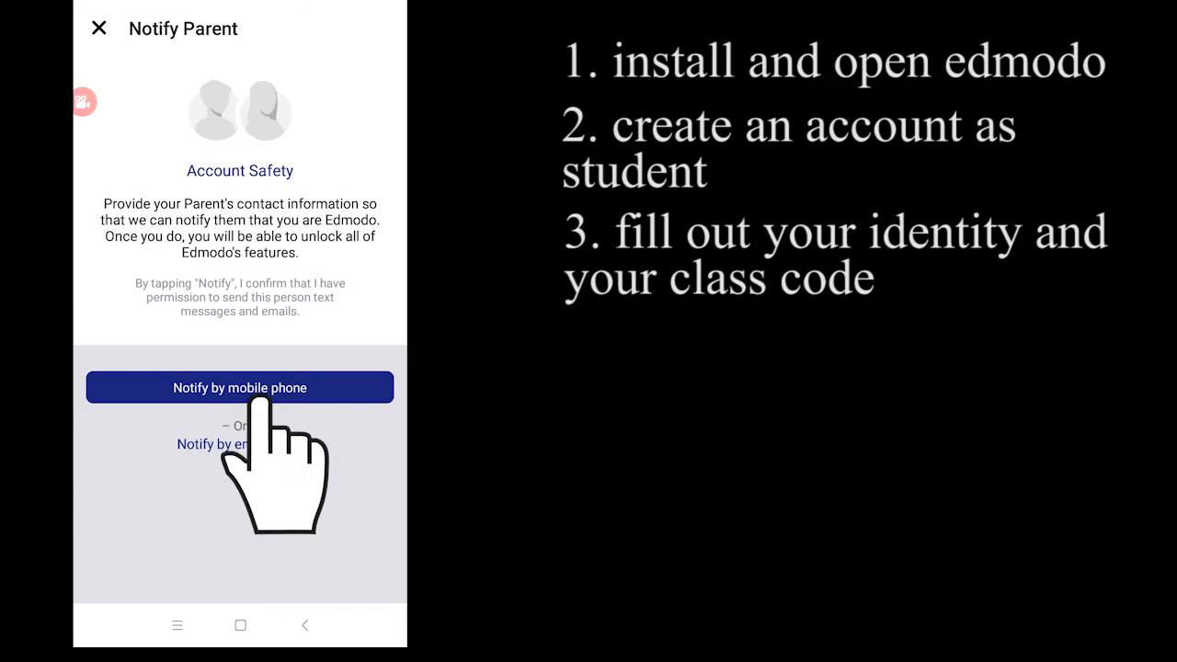
pyautogui.click(216, 444)
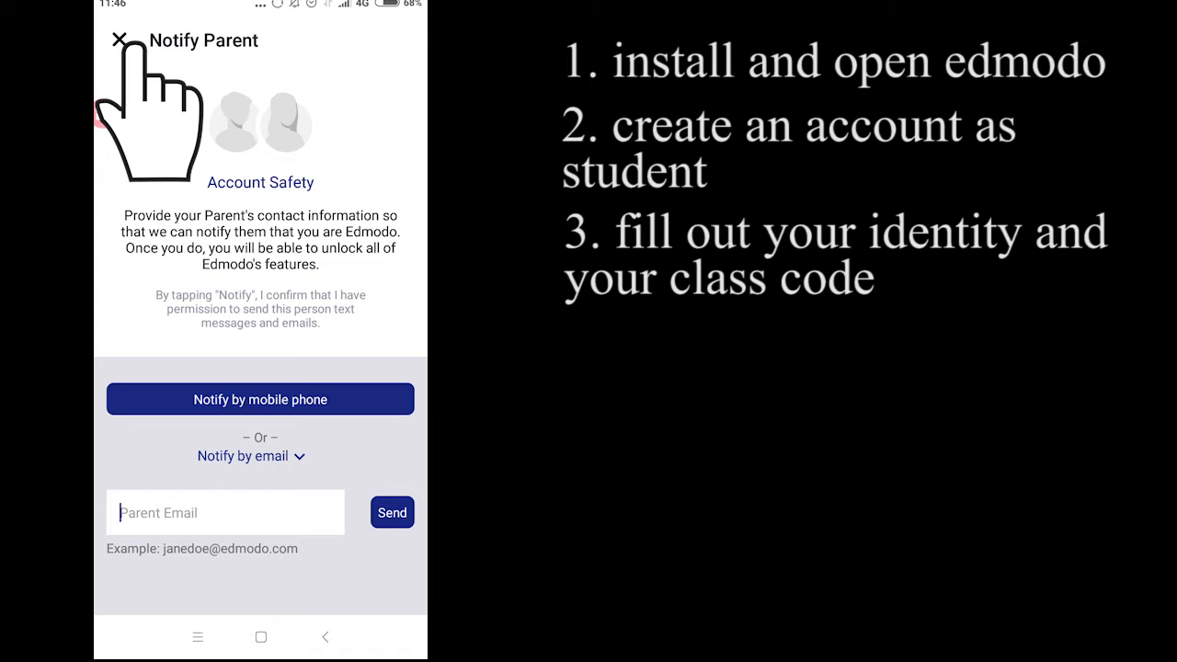
pyautogui.click(117, 40)
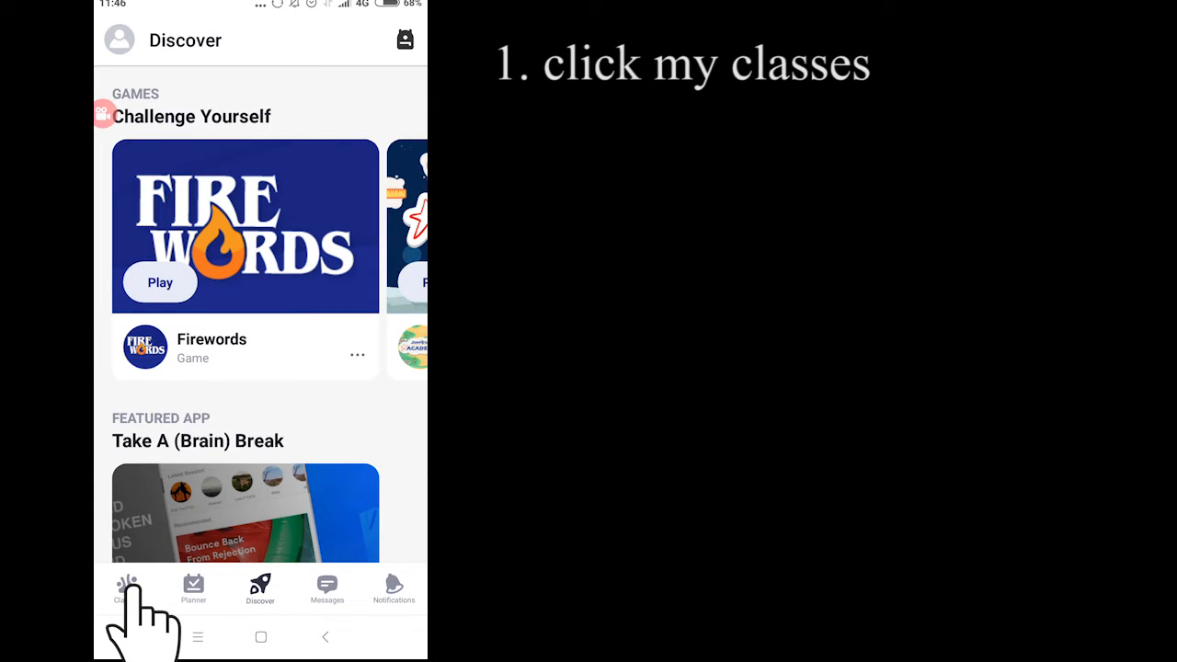
# - Go to Classes, switch to My Classes, and open LIA Malang
pyautogui.click(126, 586)
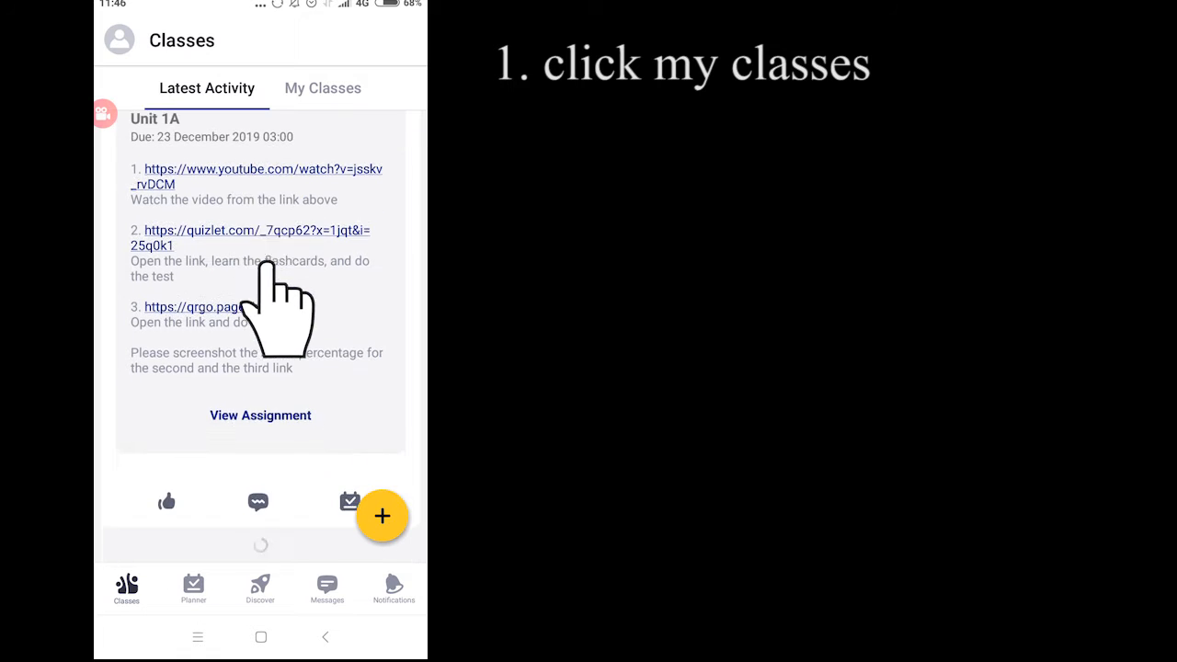
pyautogui.click(323, 88)
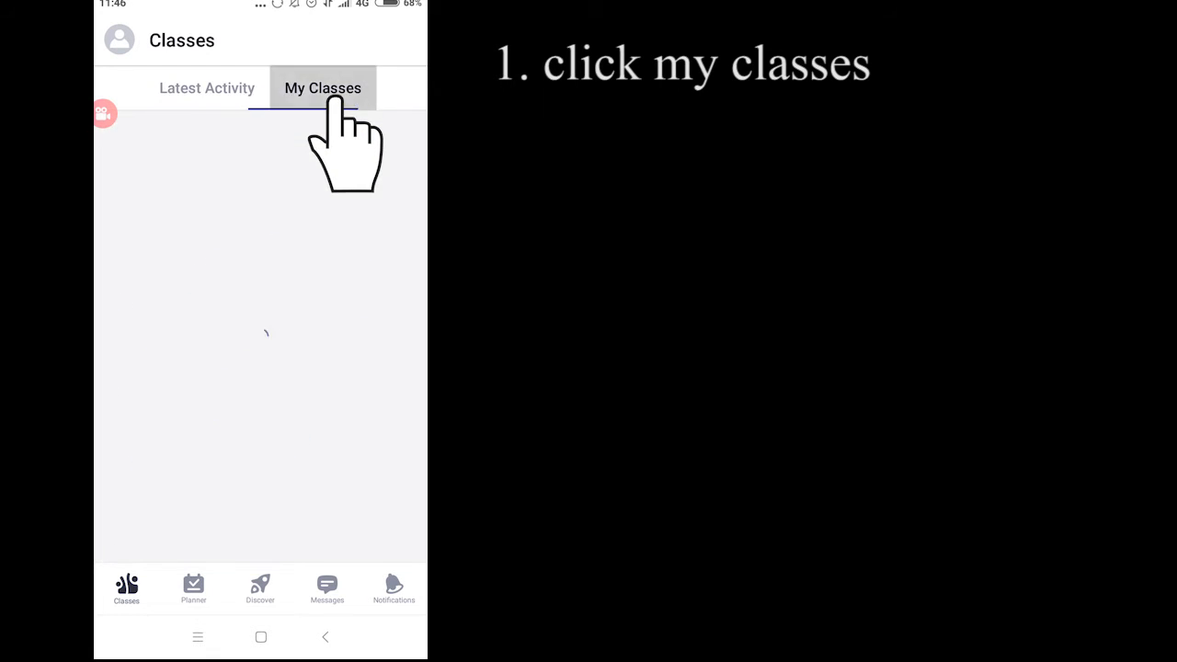
pyautogui.click(322, 87)
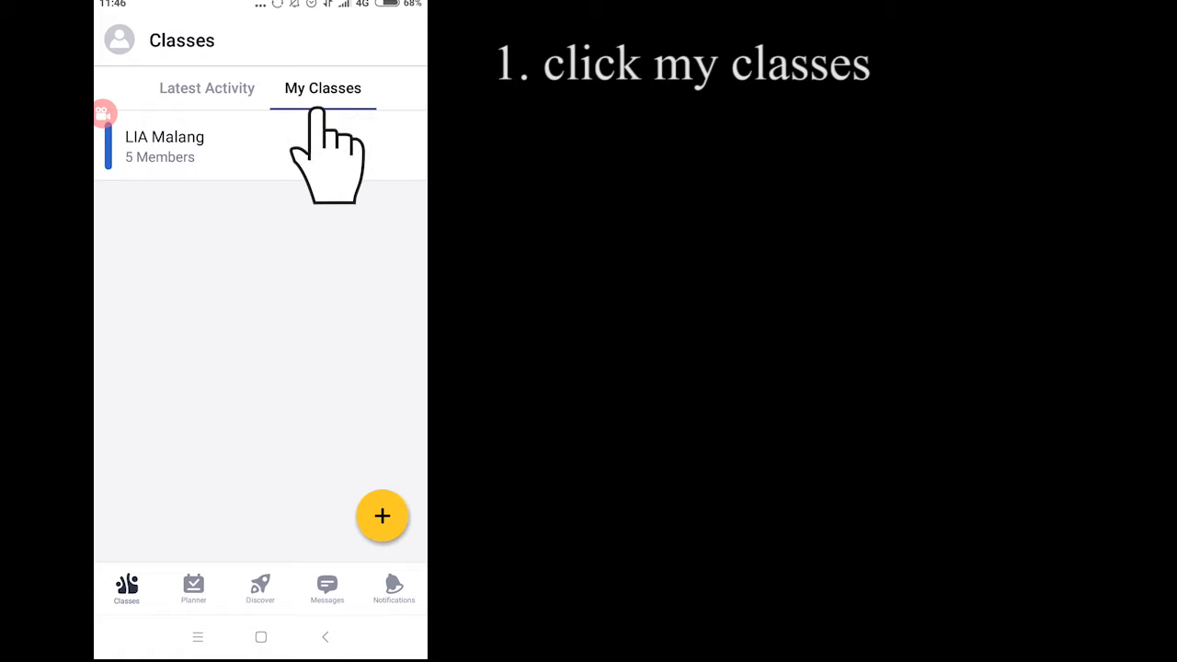
pyautogui.click(163, 145)
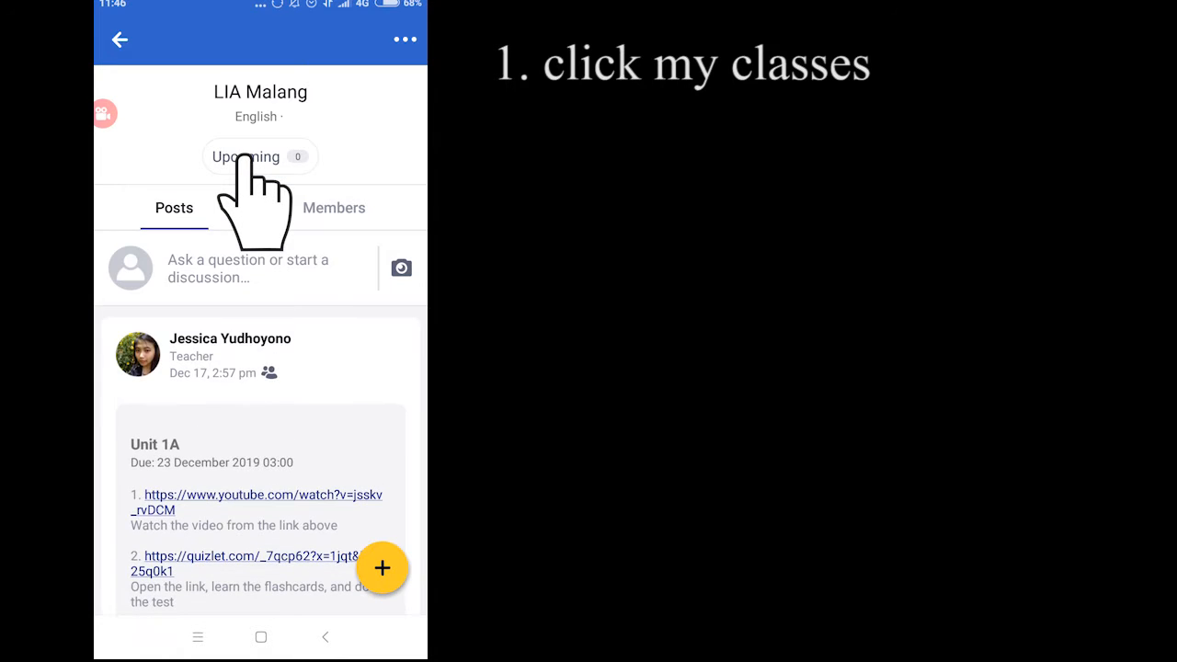
# - Open the full Unit 1A assignment details and follow the first YouTube link
pyautogui.scroll(-3)
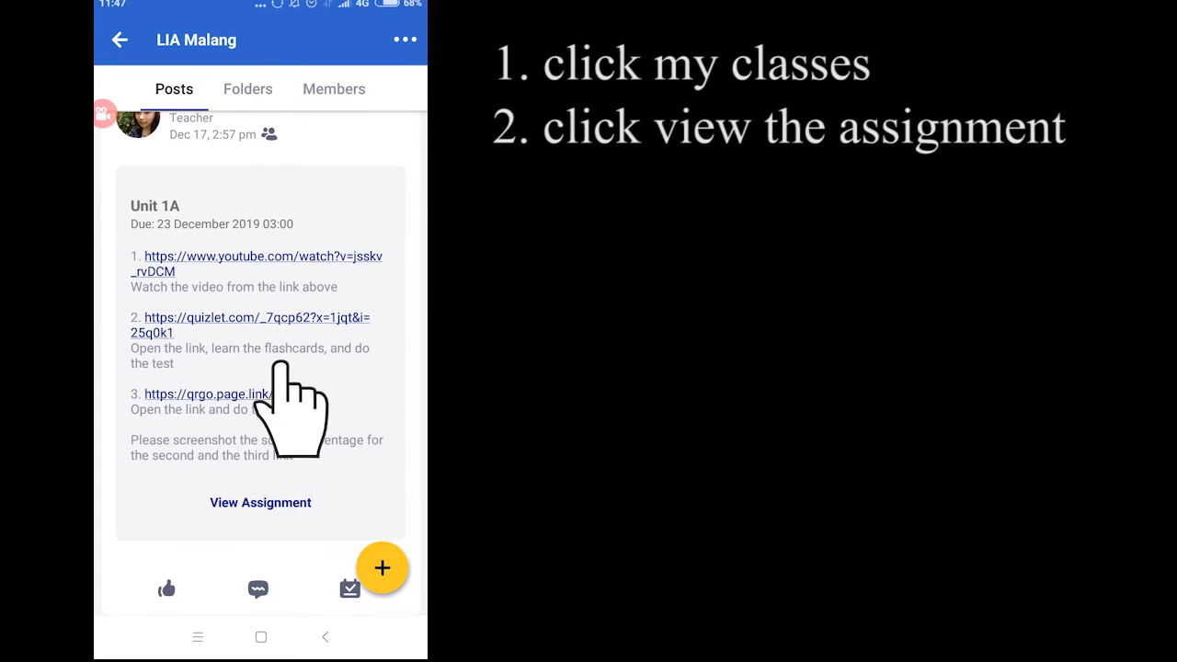
pyautogui.click(260, 502)
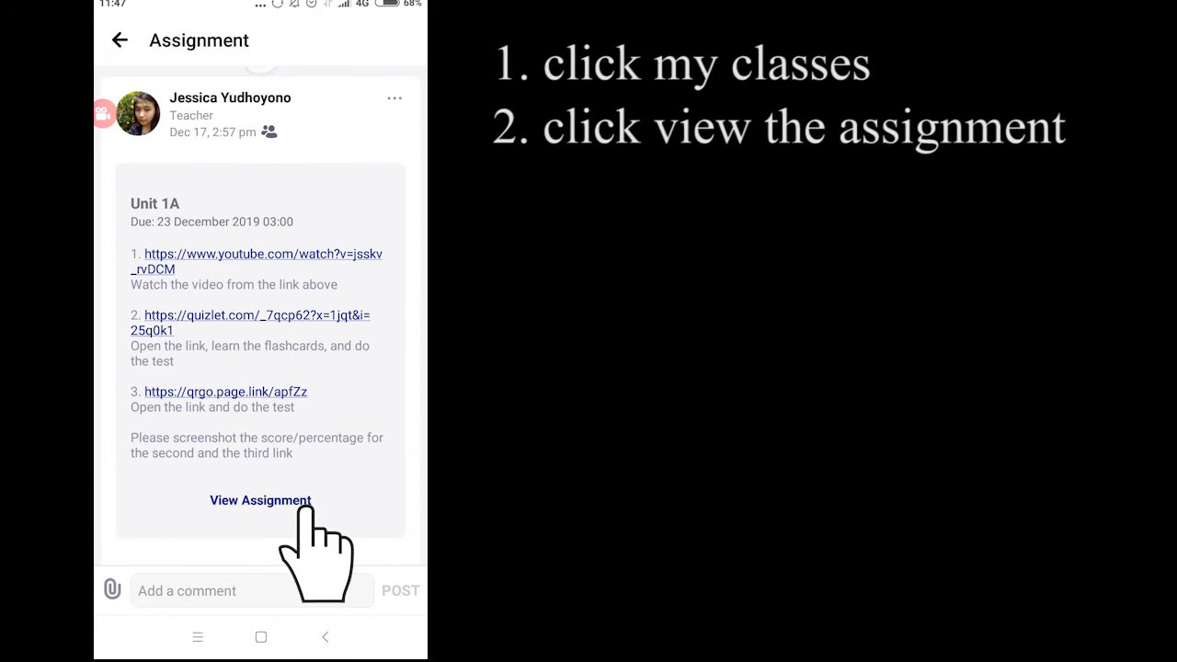
pyautogui.click(260, 501)
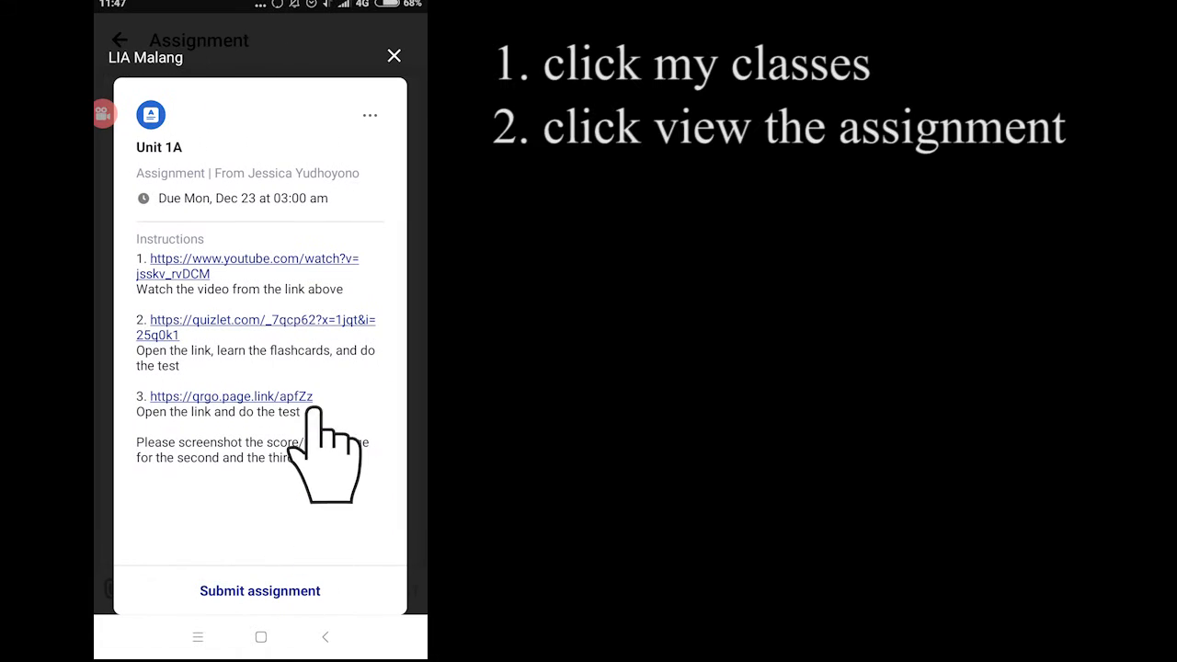
pyautogui.moveTo(321, 276)
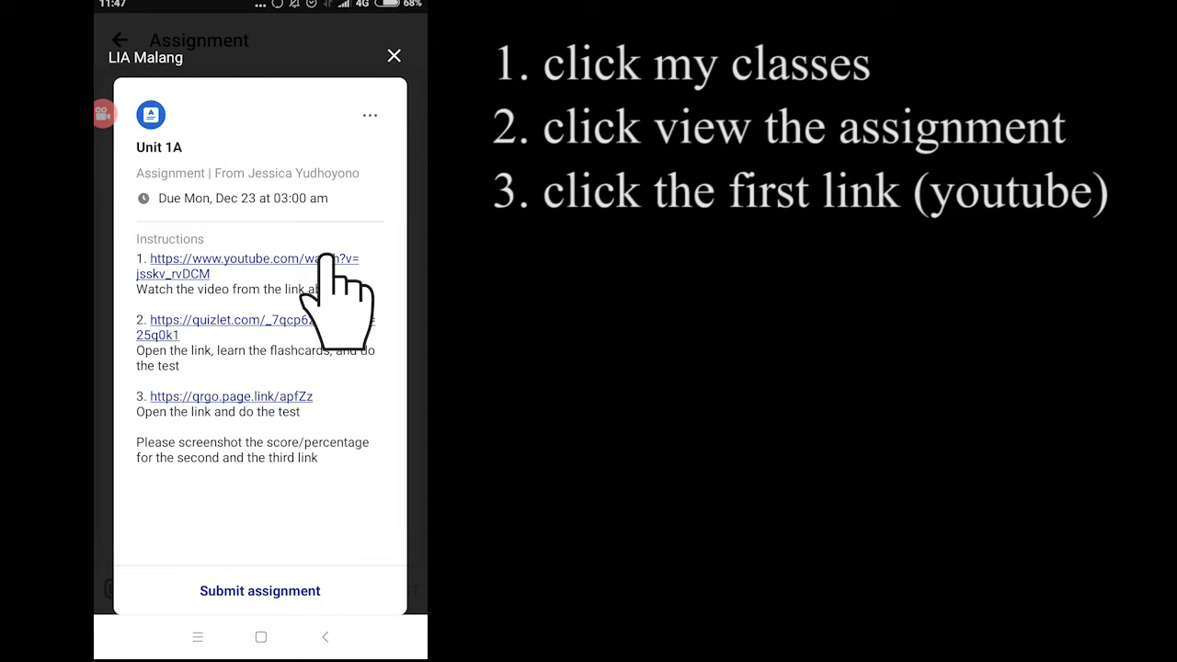
pyautogui.click(248, 265)
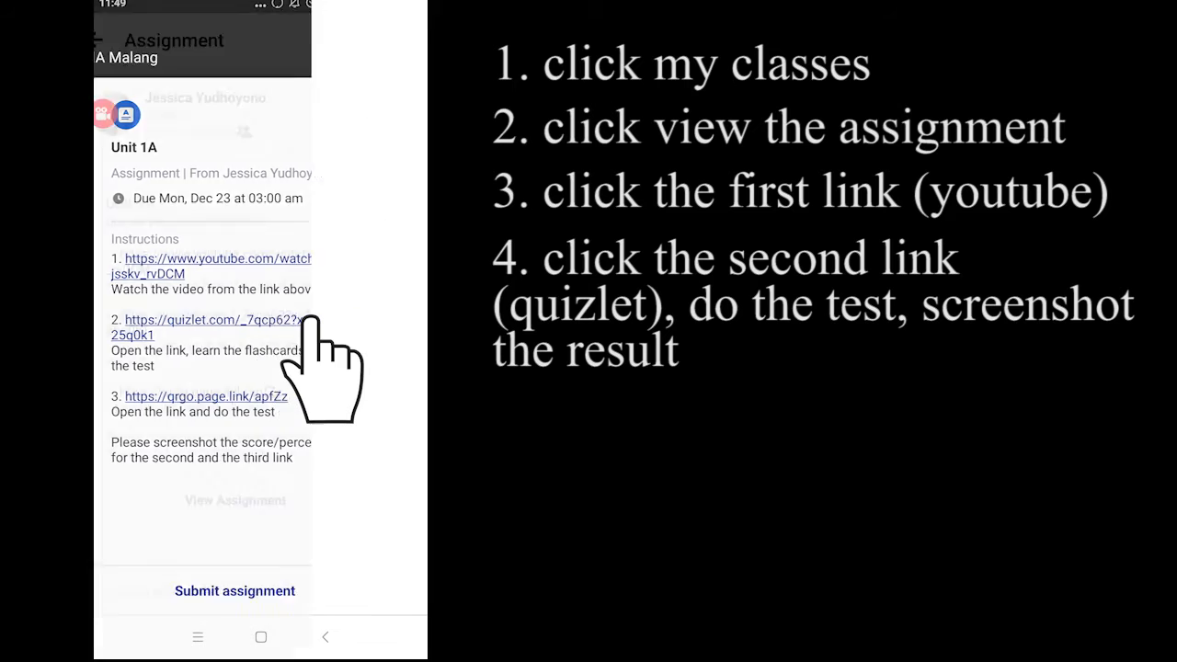
# - Open the Quizlet set 1A – How Annoying! and flip through the first flashcards
pyautogui.click(208, 319)
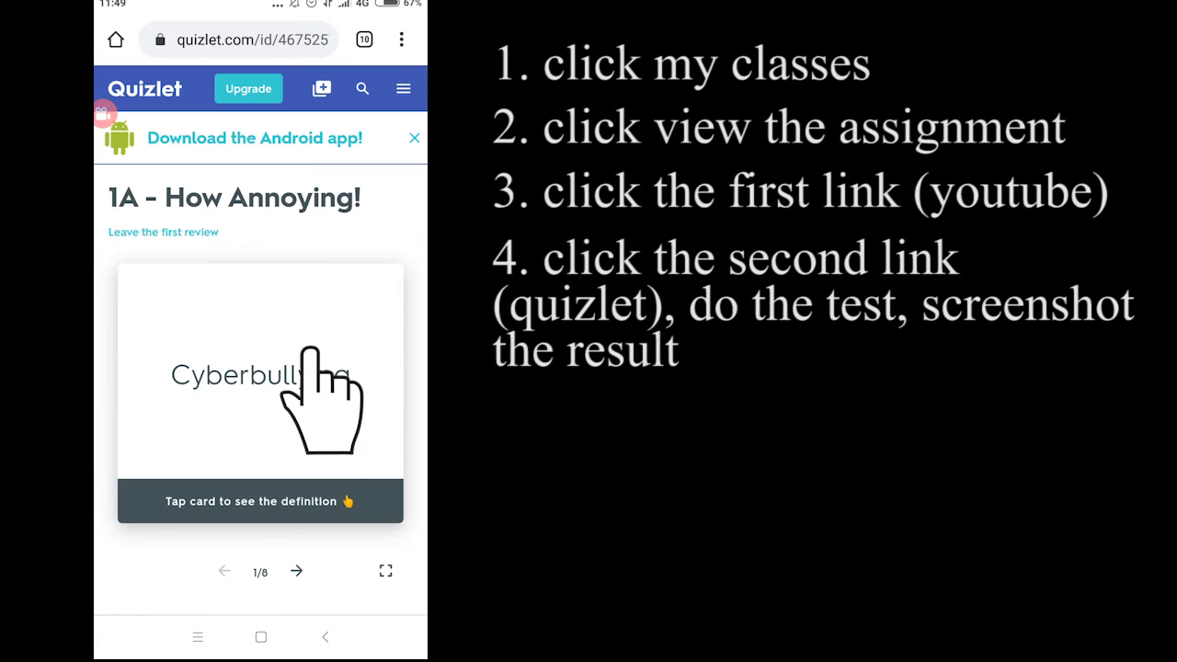
pyautogui.click(296, 571)
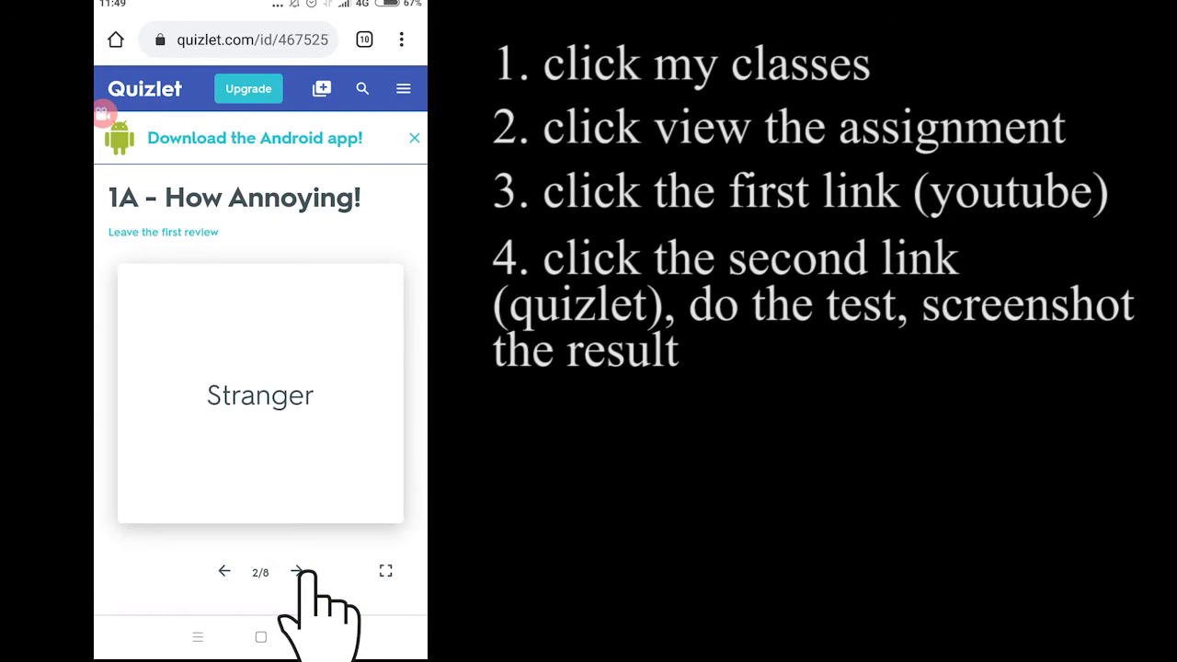
pyautogui.click(296, 571)
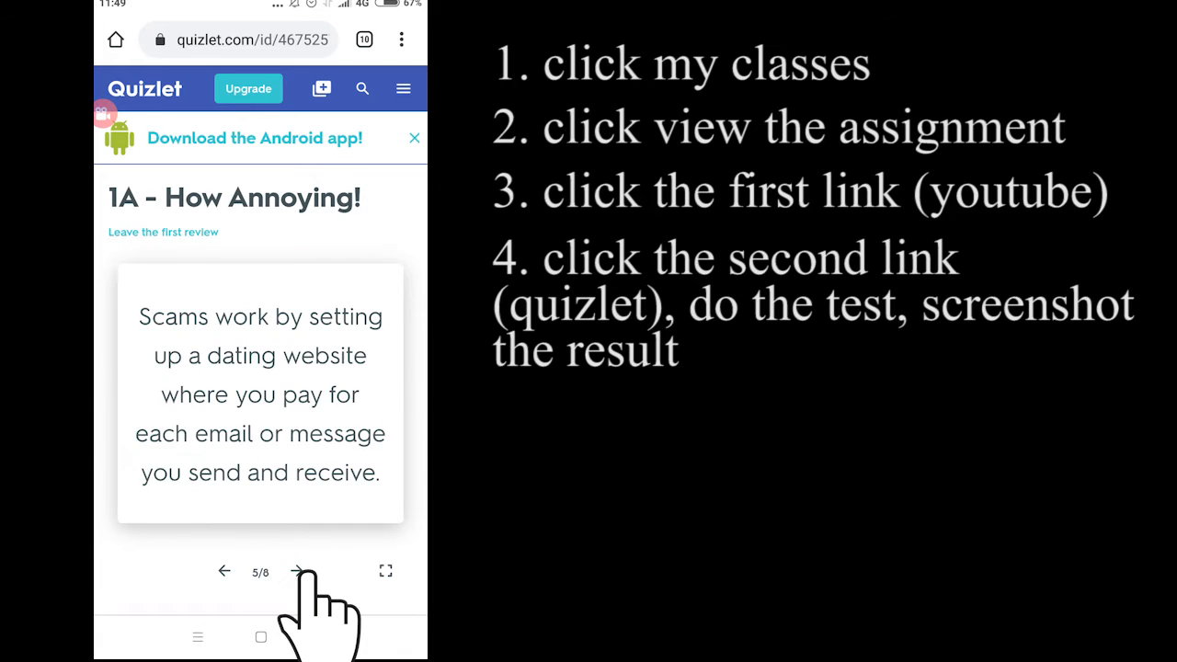
pyautogui.click(296, 570)
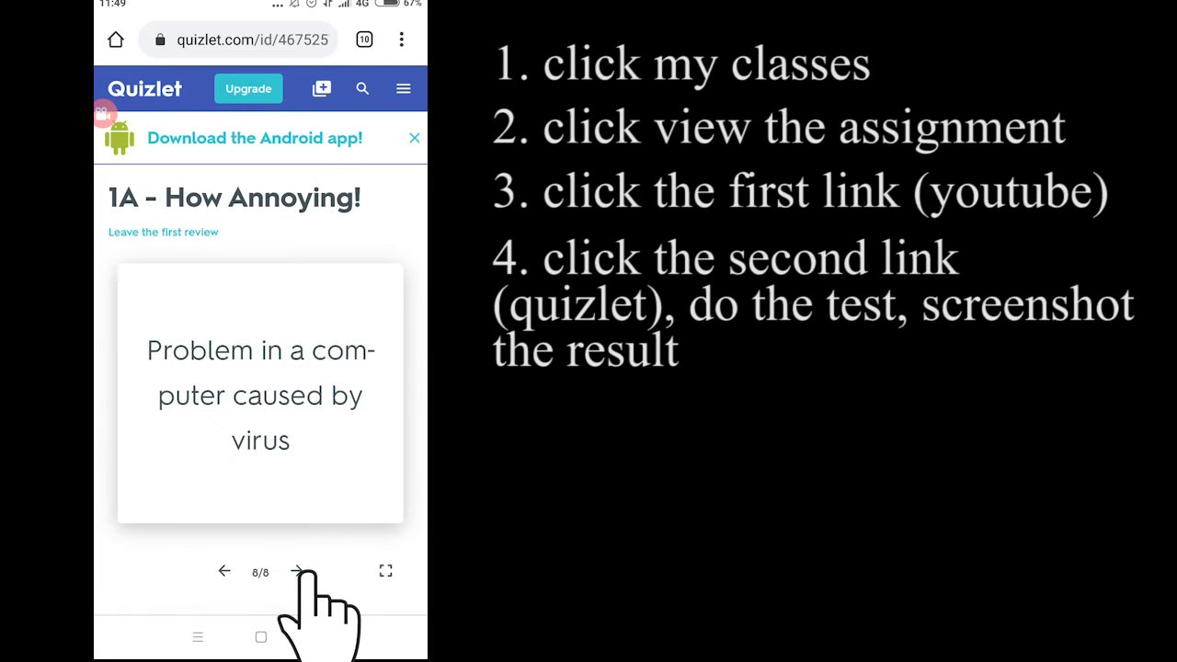
pyautogui.scroll(-3)
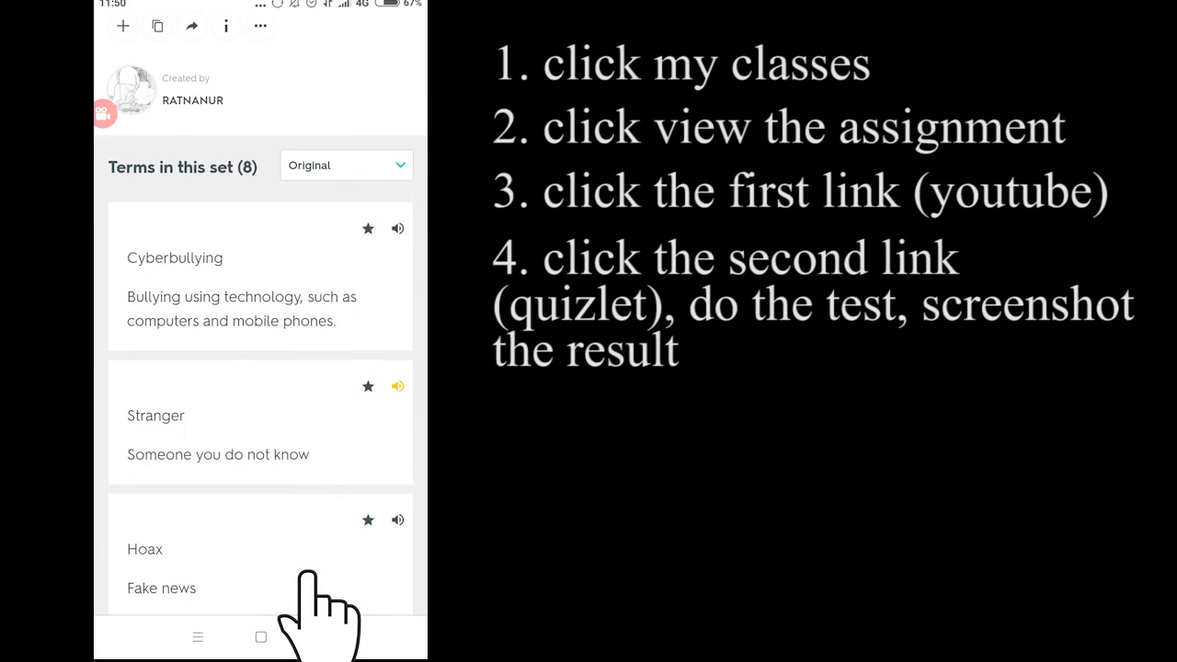
pyautogui.scroll(-3)
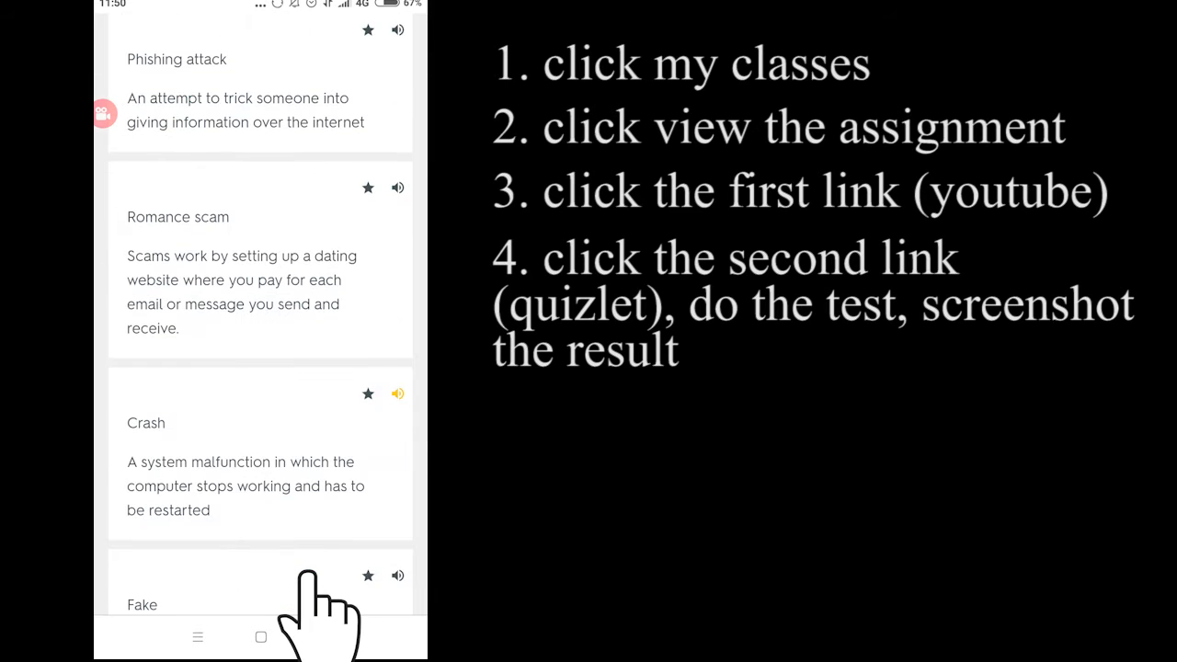
pyautogui.scroll(-3)
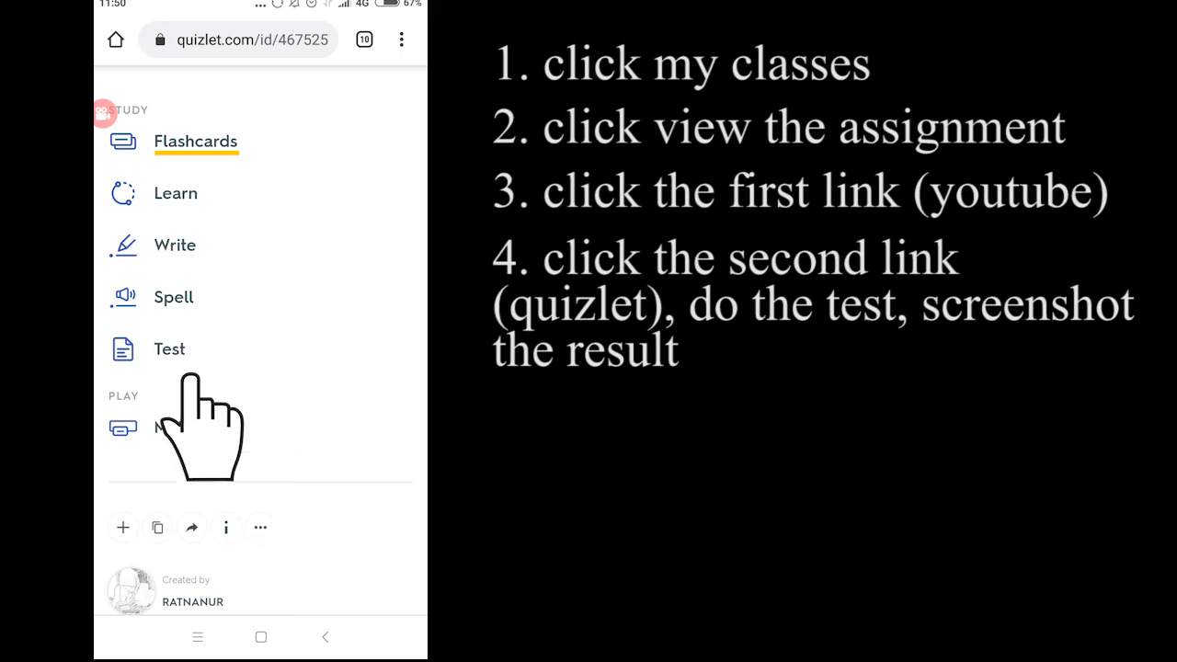
# - Take the Quizlet Test, check answers for a 100% score, and return to Edmodo
pyautogui.click(169, 348)
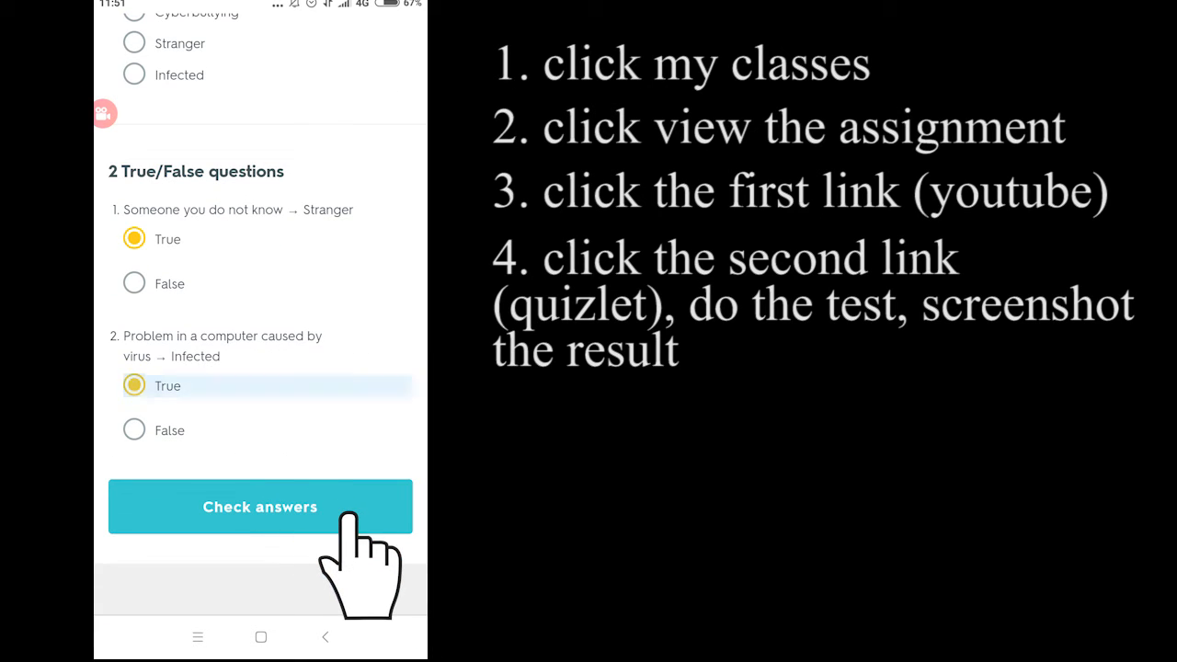
pyautogui.click(260, 507)
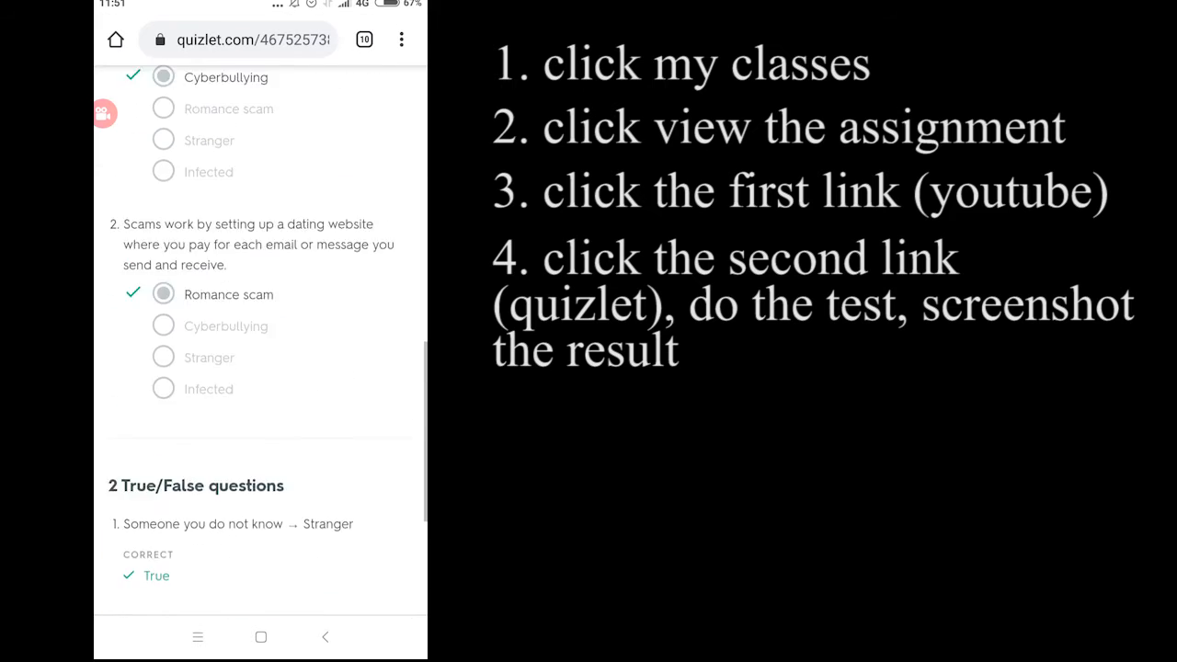
pyautogui.scroll(3)
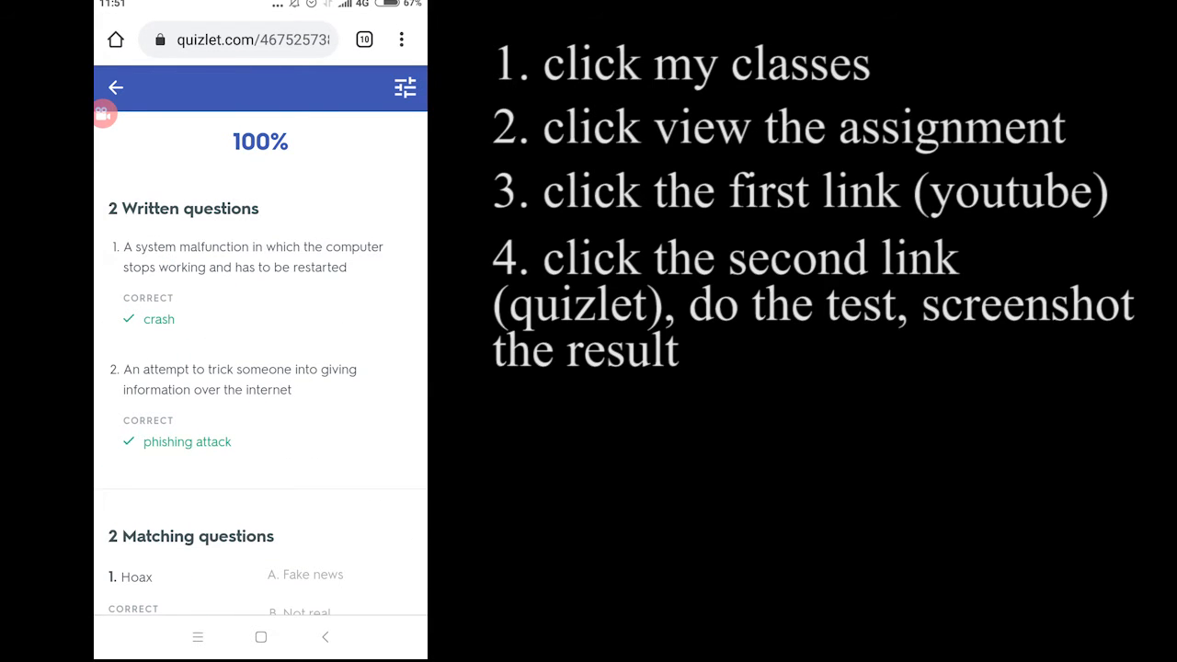
pyautogui.click(364, 40)
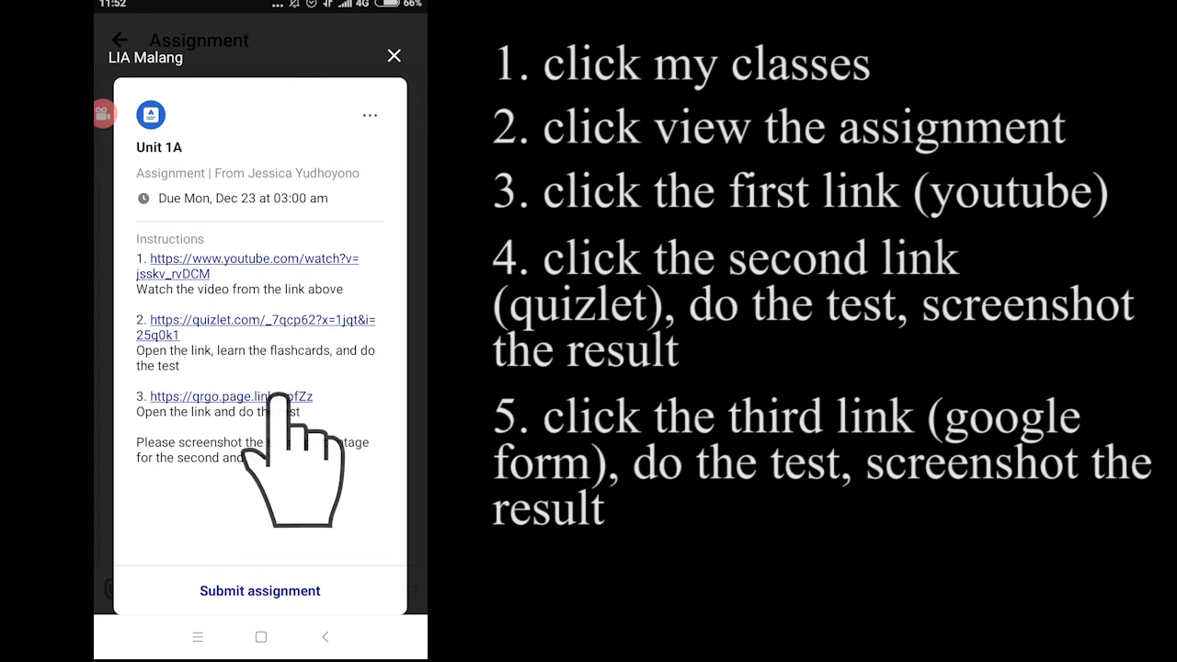
# - Answer and submit the GEA 3 Unit 1 Lesson 1A Listening form, scoring 4/10
pyautogui.click(227, 396)
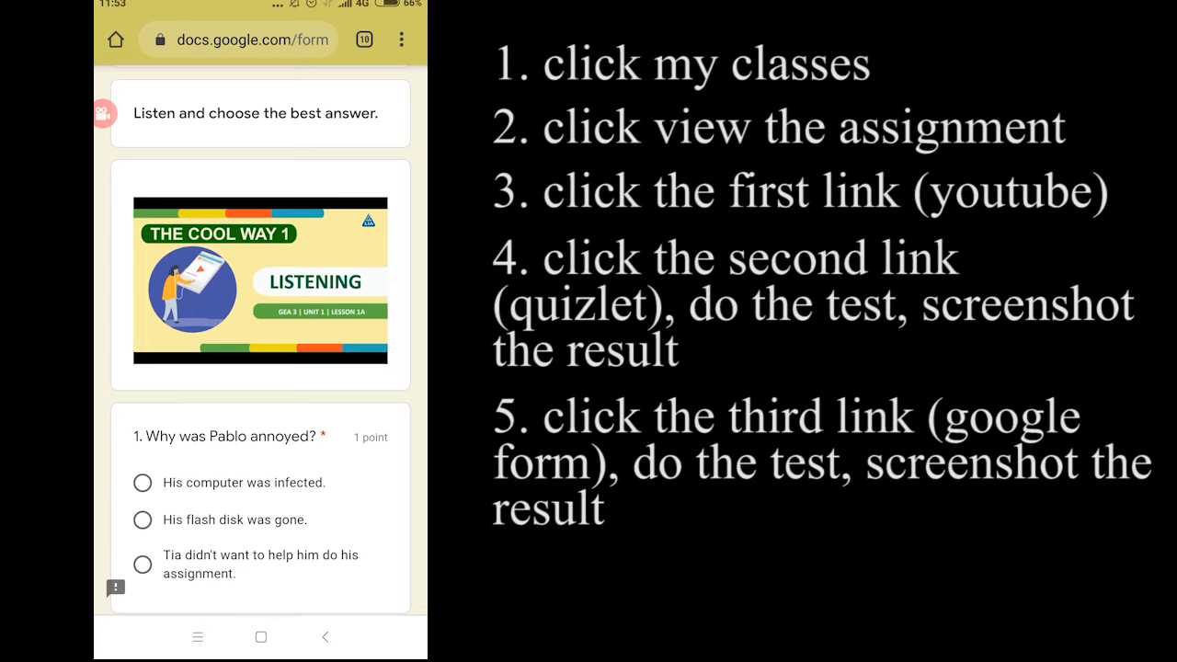
pyautogui.scroll(3)
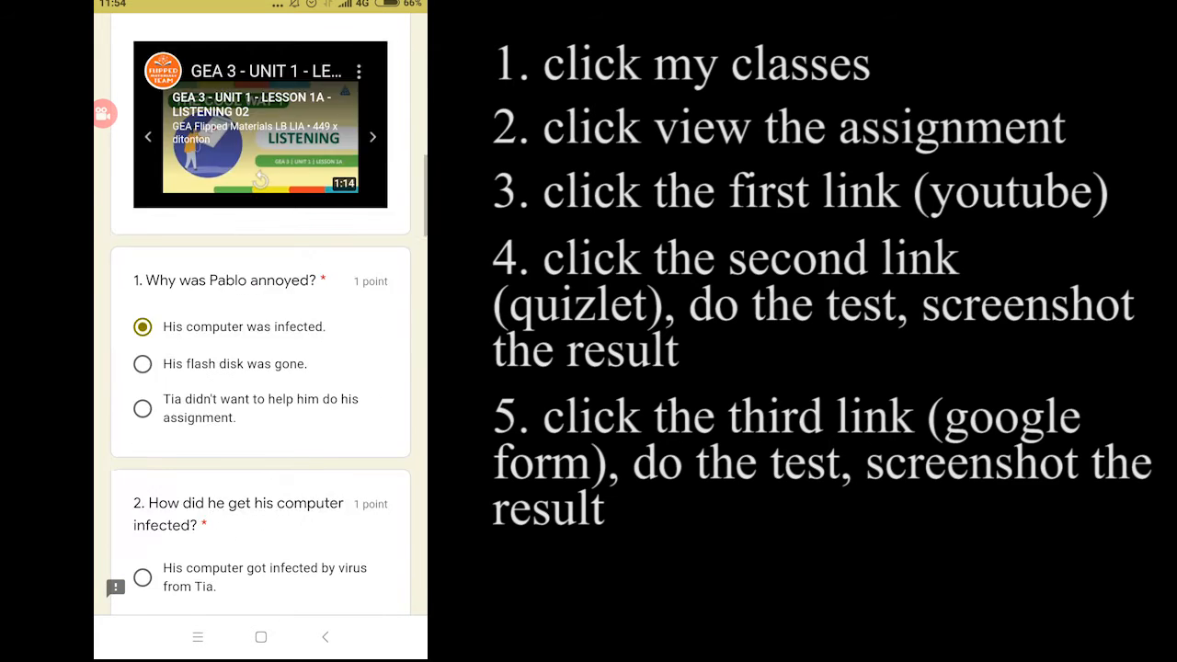
pyautogui.scroll(-3)
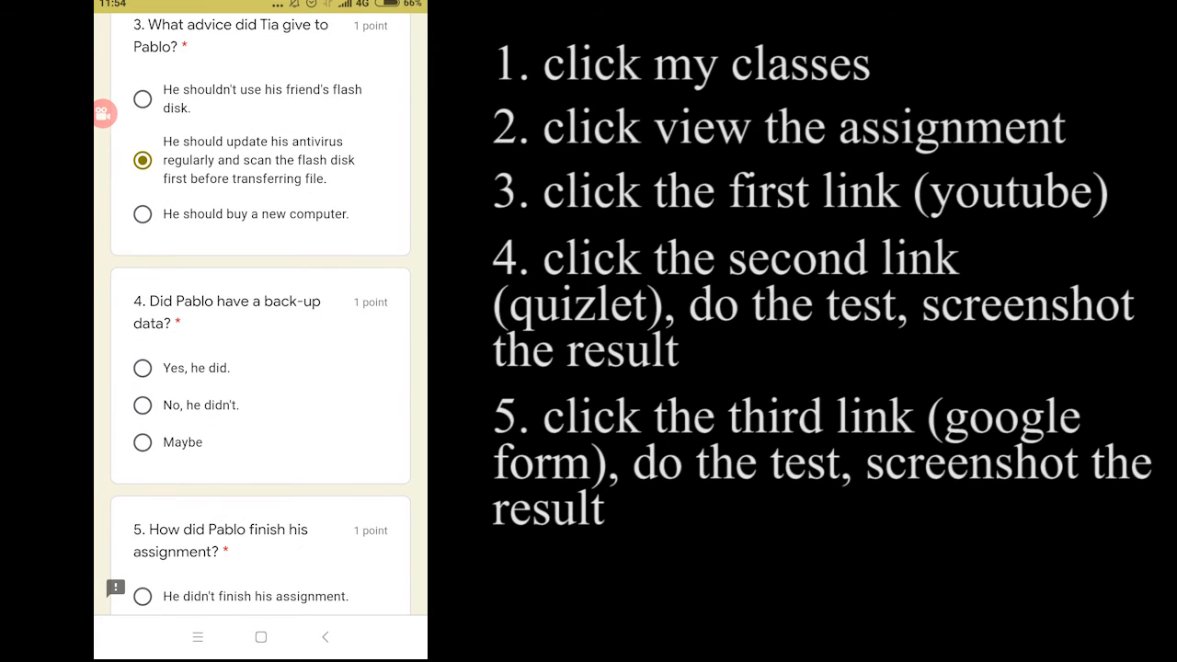
pyautogui.scroll(3)
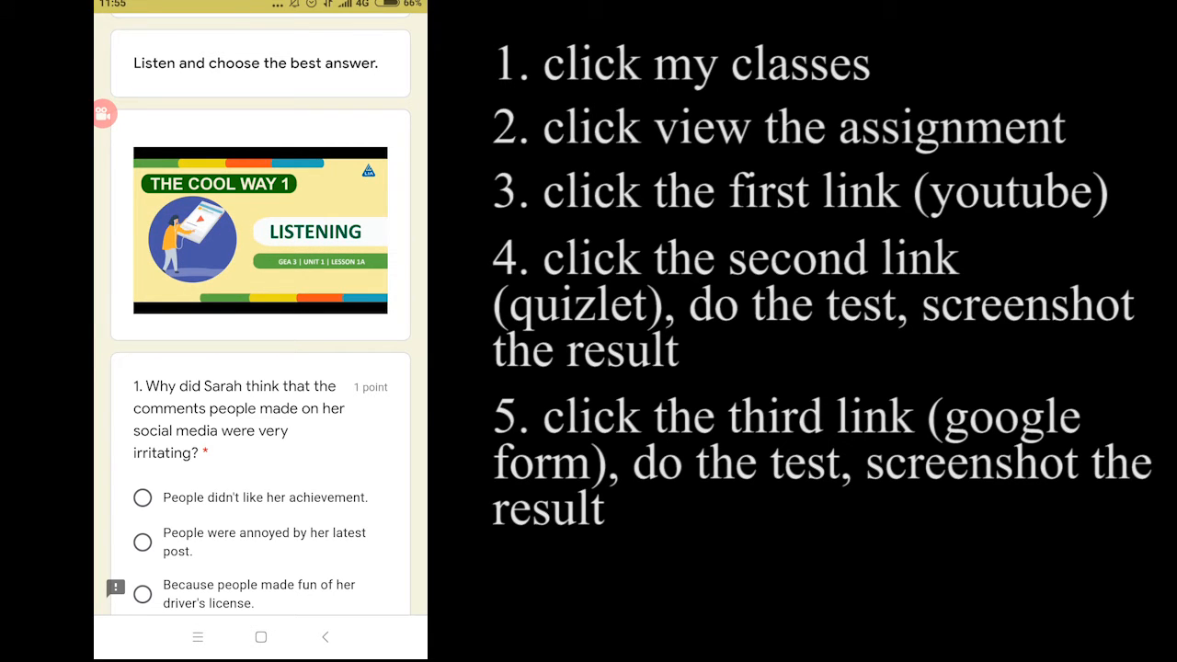
pyautogui.scroll(-3)
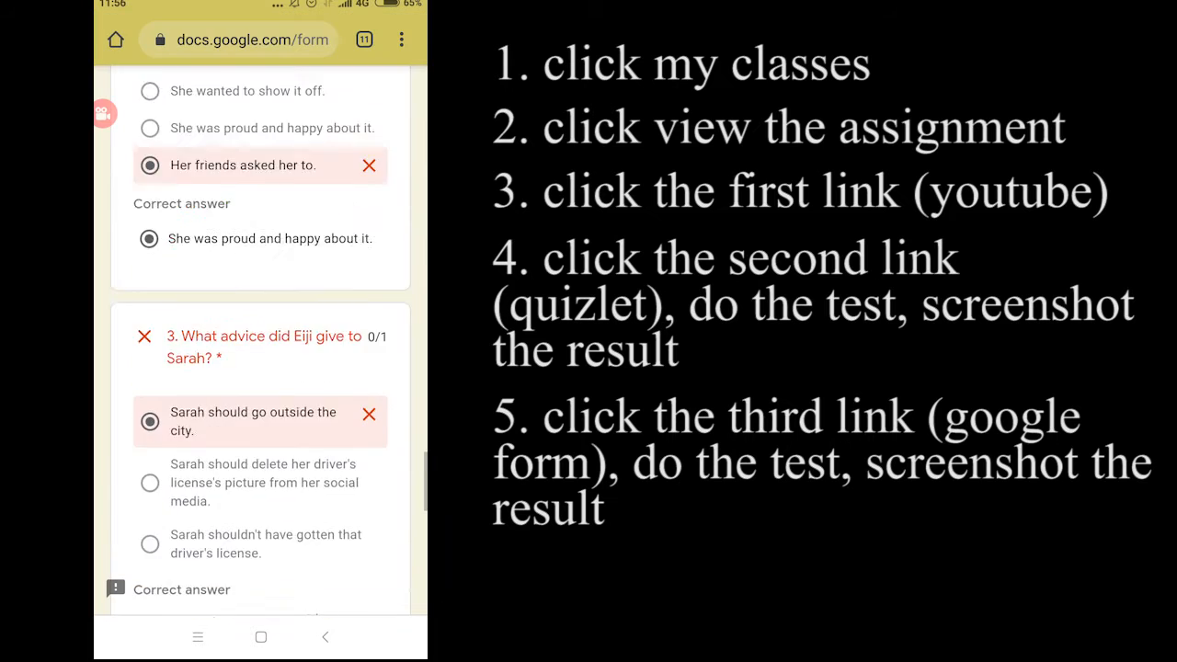
pyautogui.scroll(3)
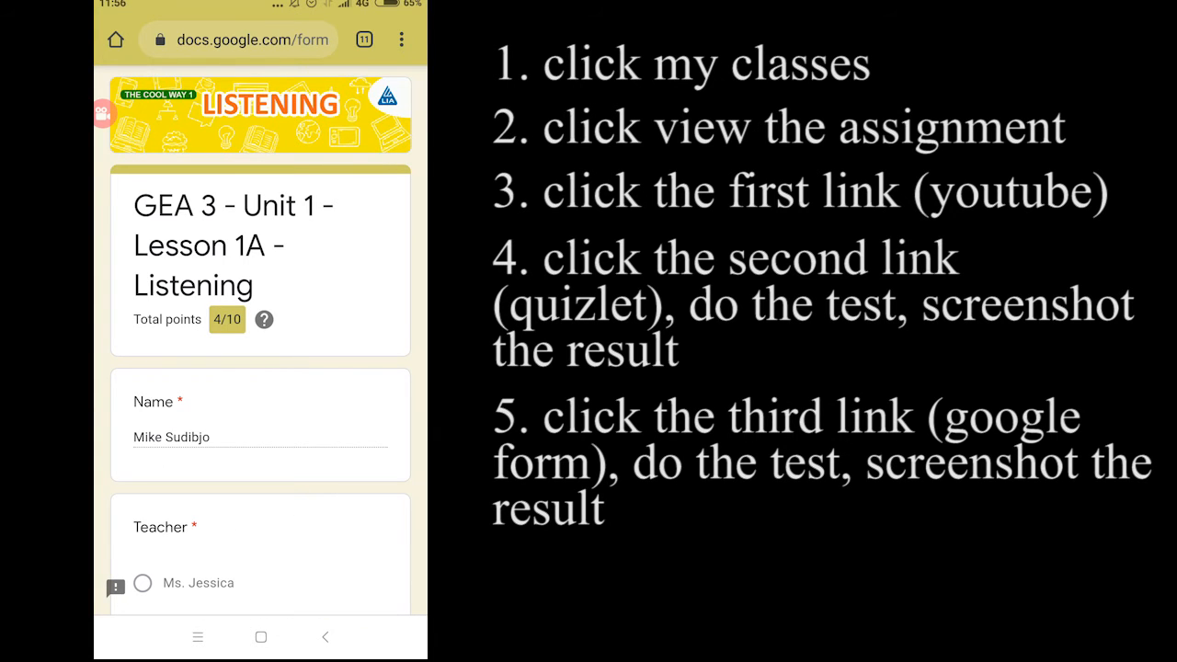
pyautogui.click(363, 39)
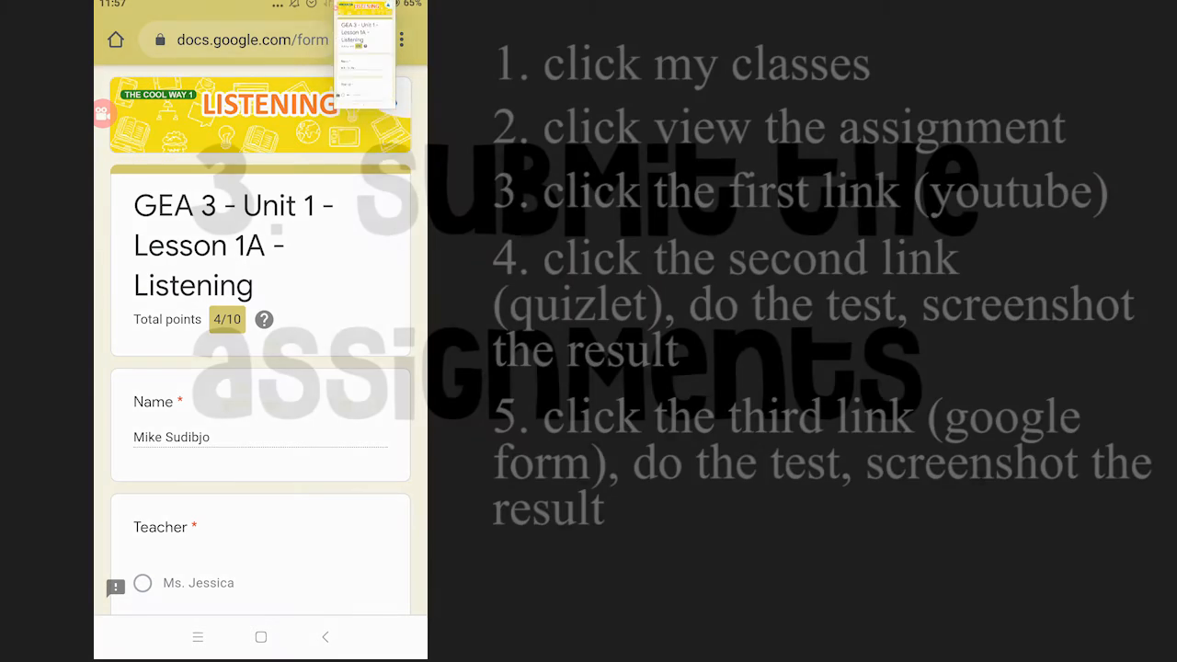
# - Hand in Unit 1A with the note 'These are my scores' and both screenshots attached
pyautogui.click(363, 55)
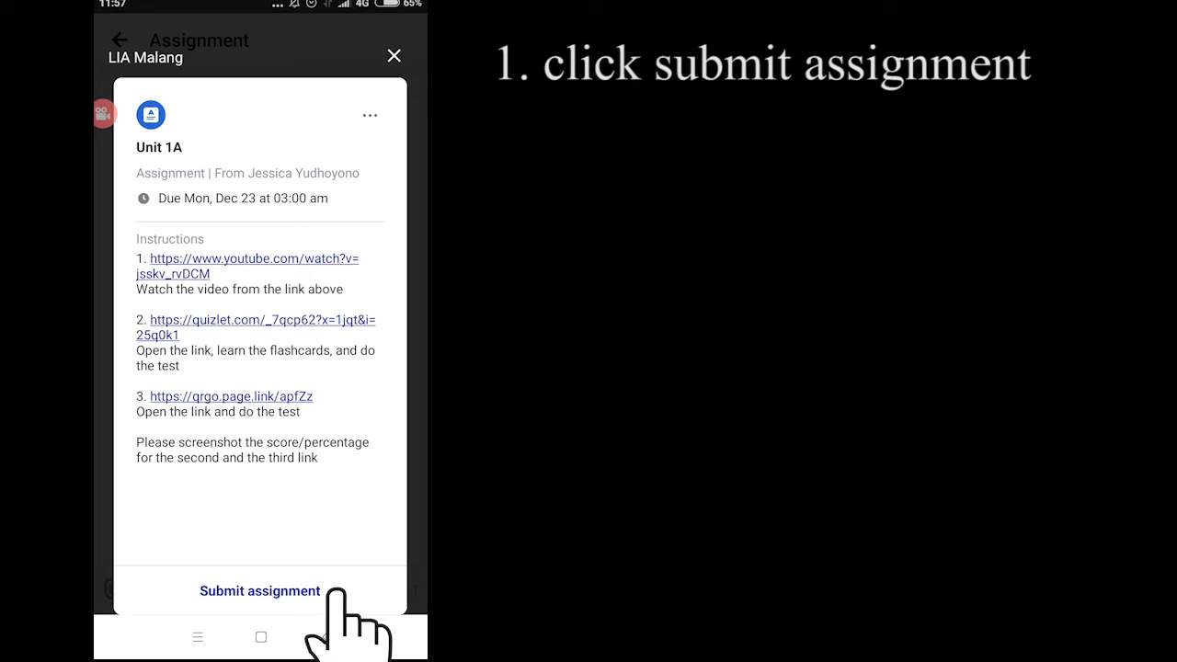
pyautogui.click(260, 590)
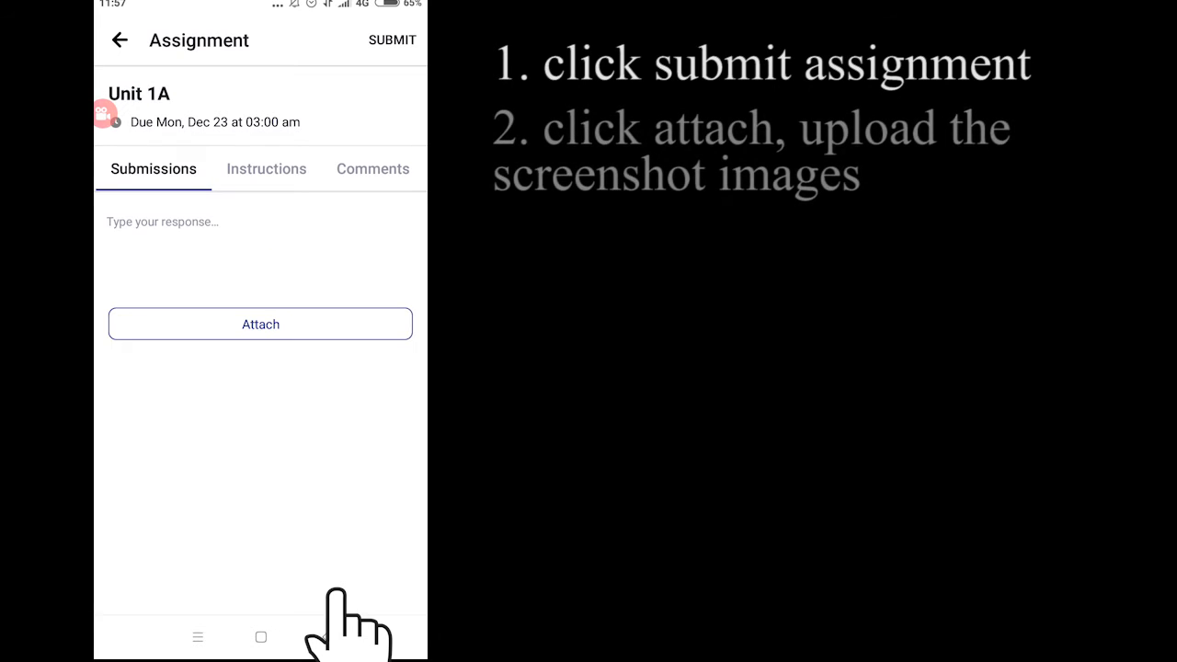
pyautogui.write('These are my score')
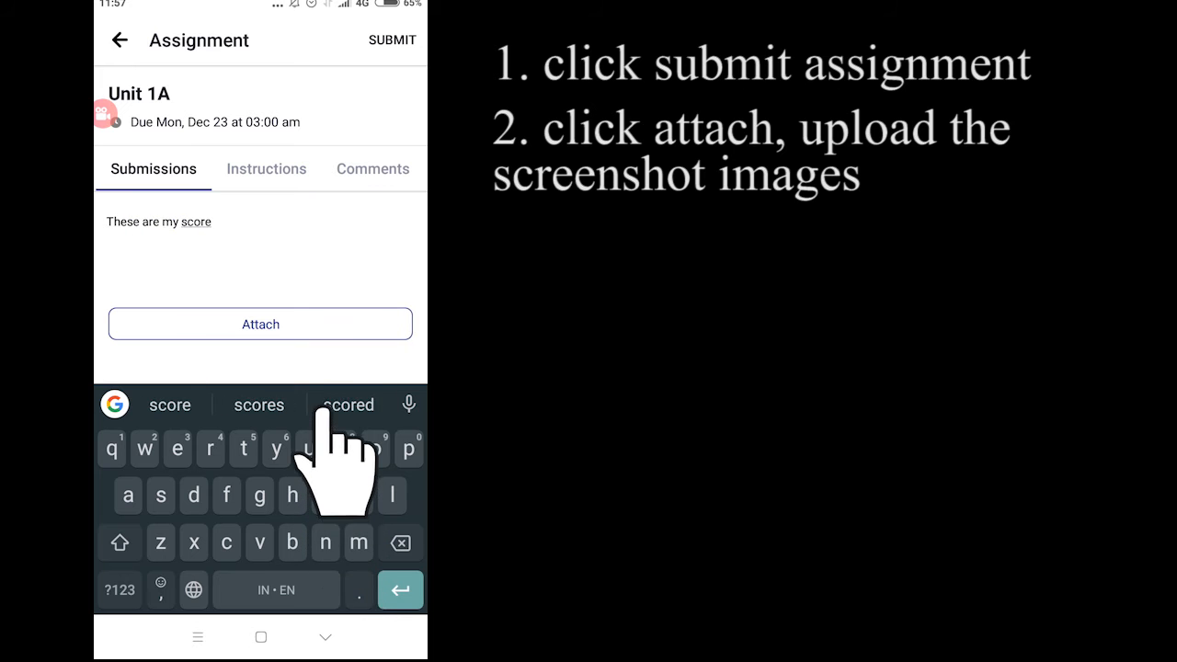
pyautogui.click(260, 324)
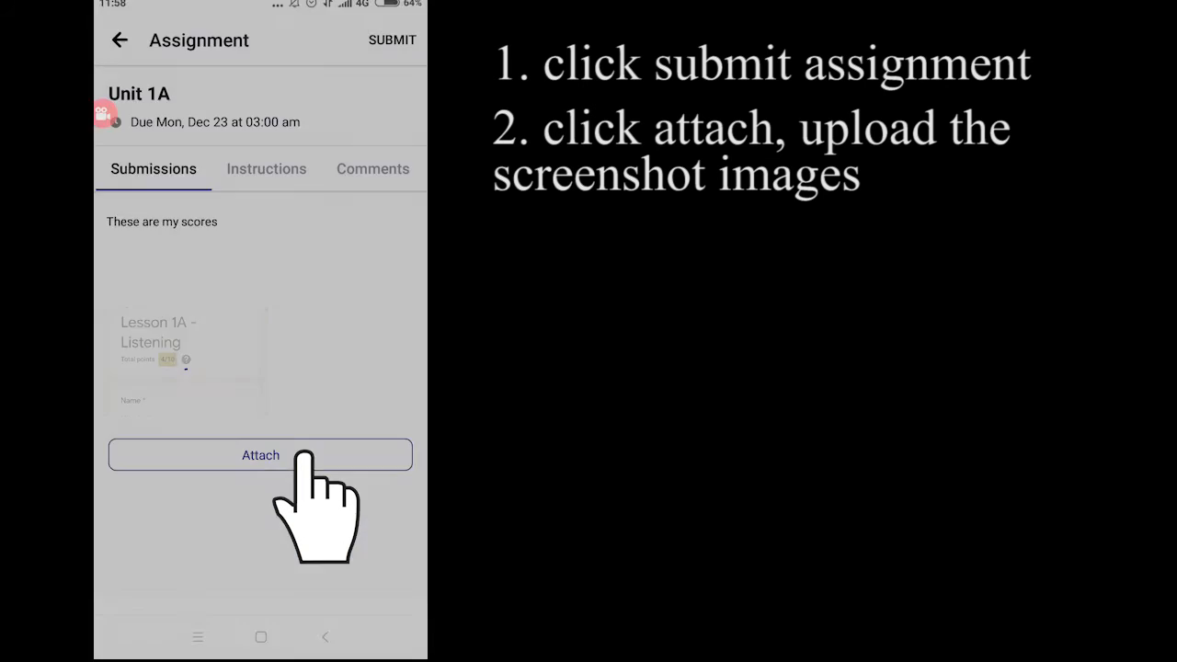
pyautogui.click(260, 454)
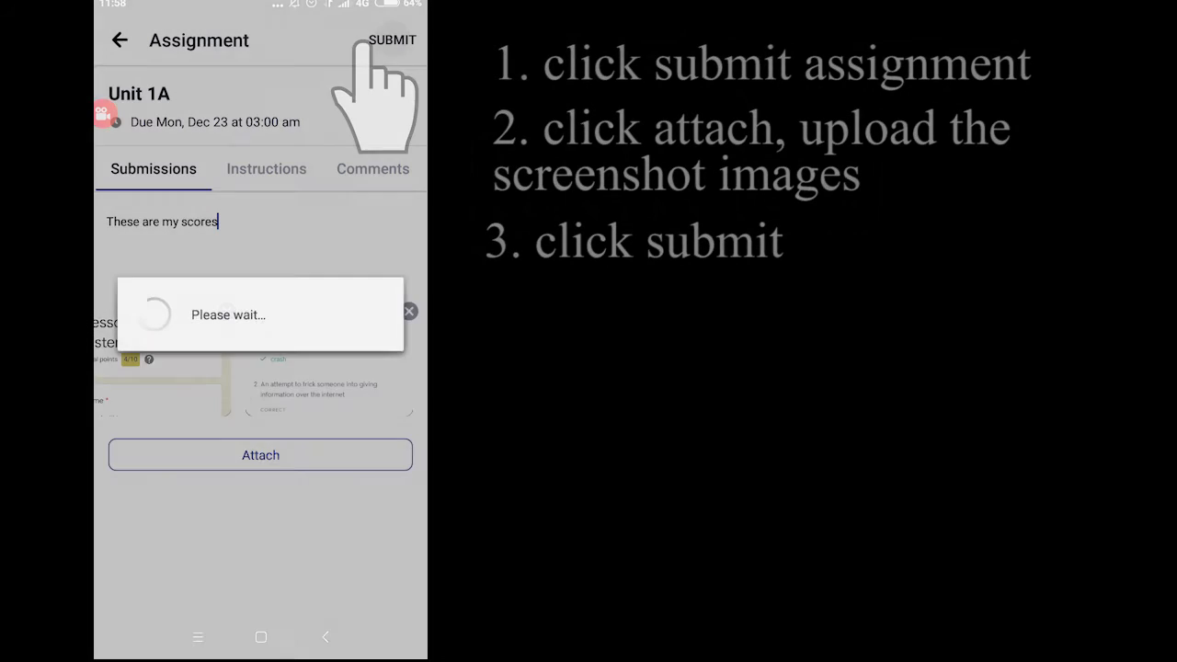
pyautogui.click(390, 40)
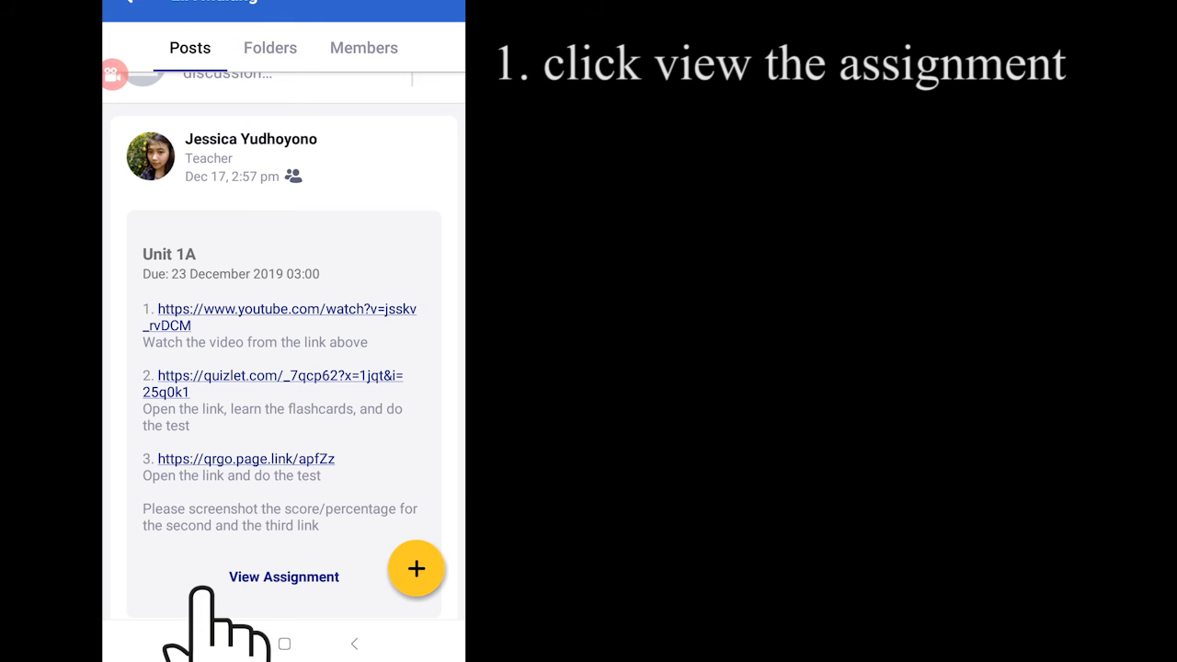
# - Open the 8/10 Unit 1A submission and post 'Thank you Miss Jessica' under Comments
pyautogui.click(284, 576)
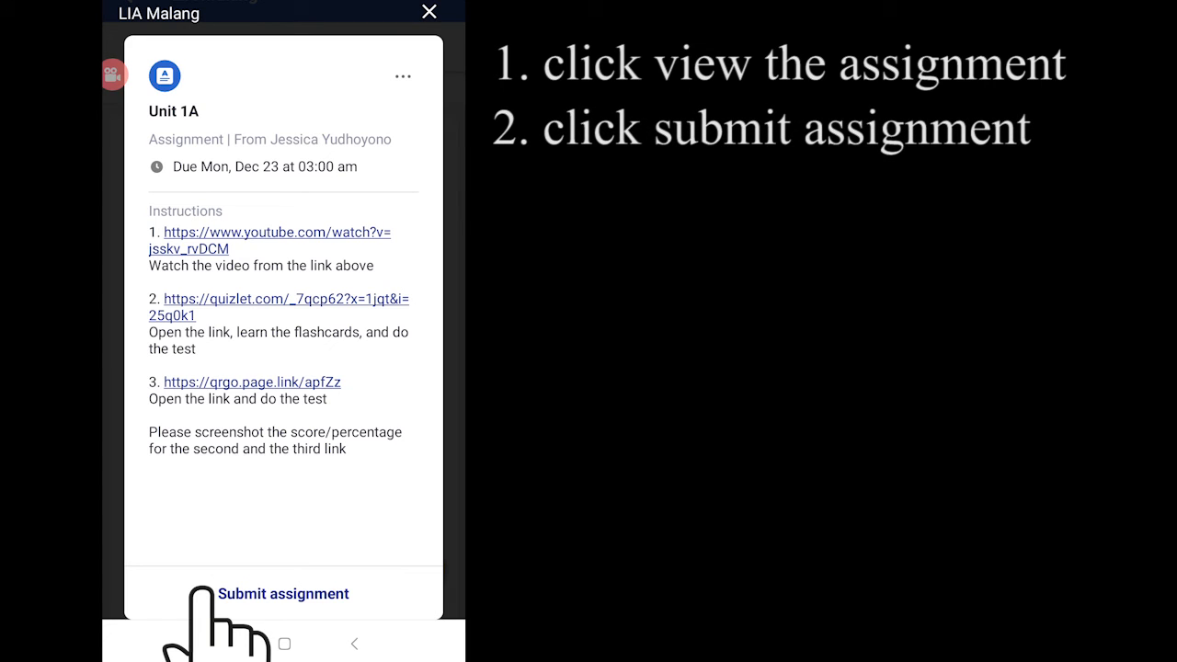
pyautogui.click(282, 592)
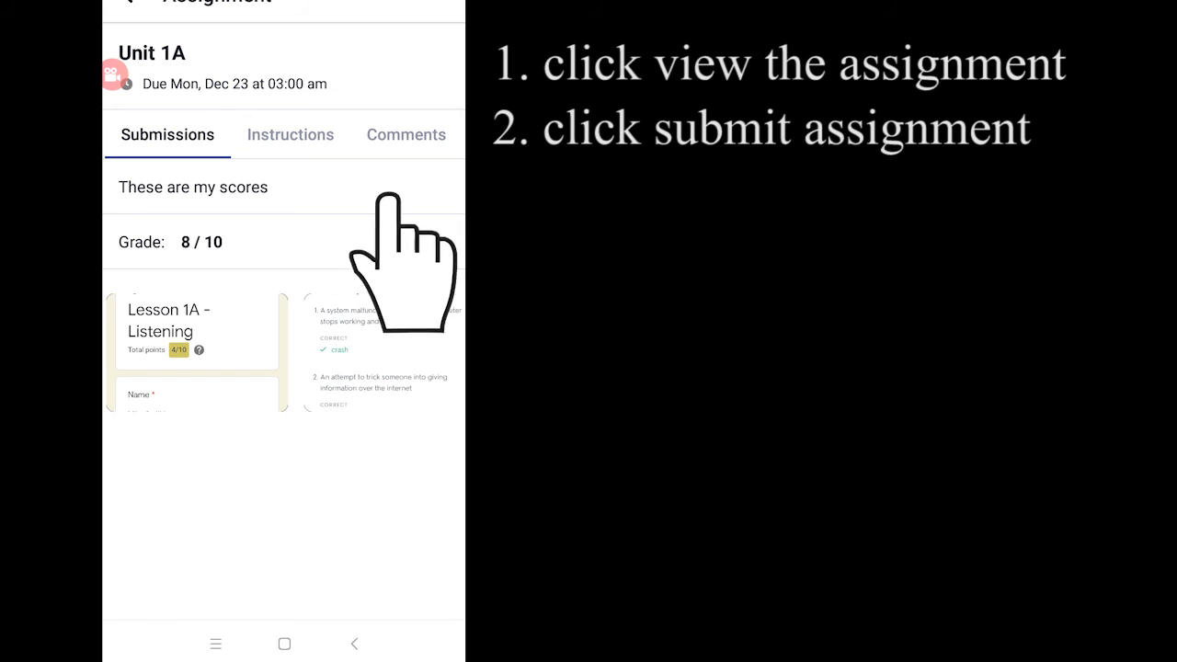
pyautogui.moveTo(432, 184)
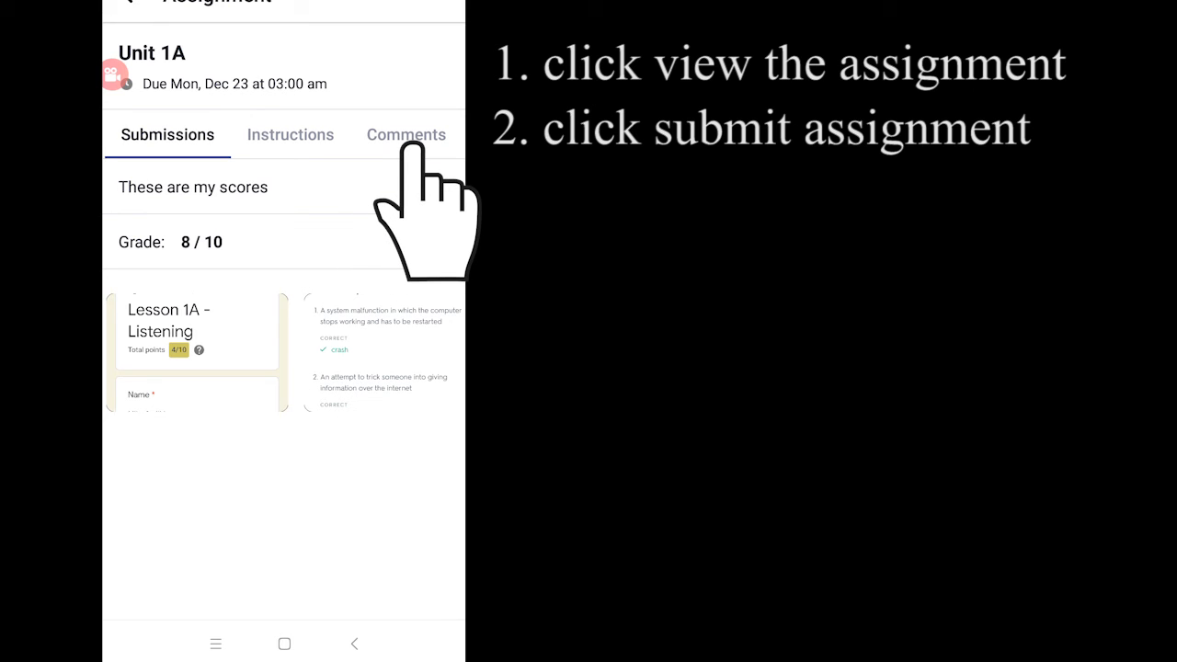
pyautogui.click(406, 134)
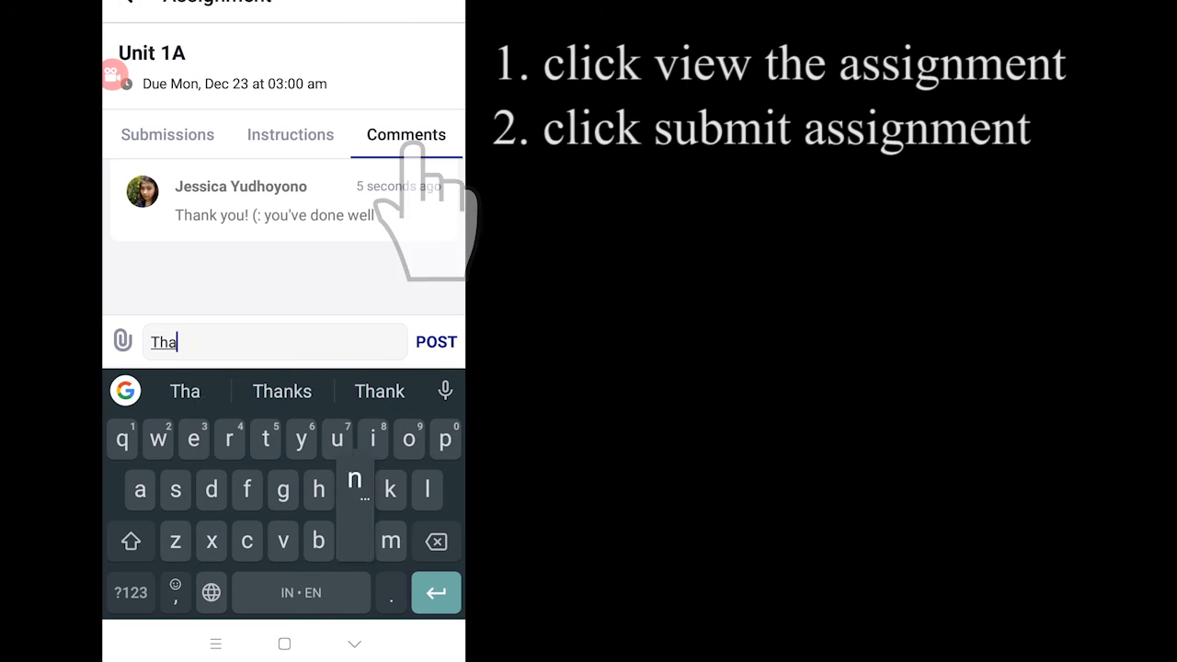
pyautogui.write('Thank you')
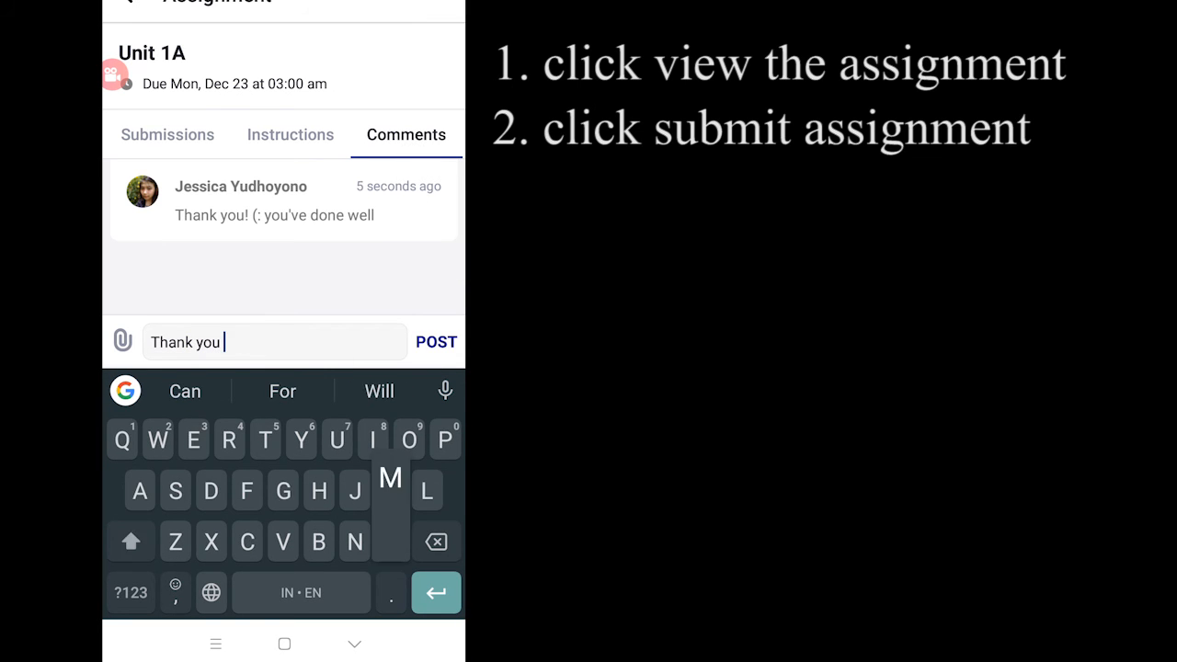
pyautogui.write('Miss Jessica')
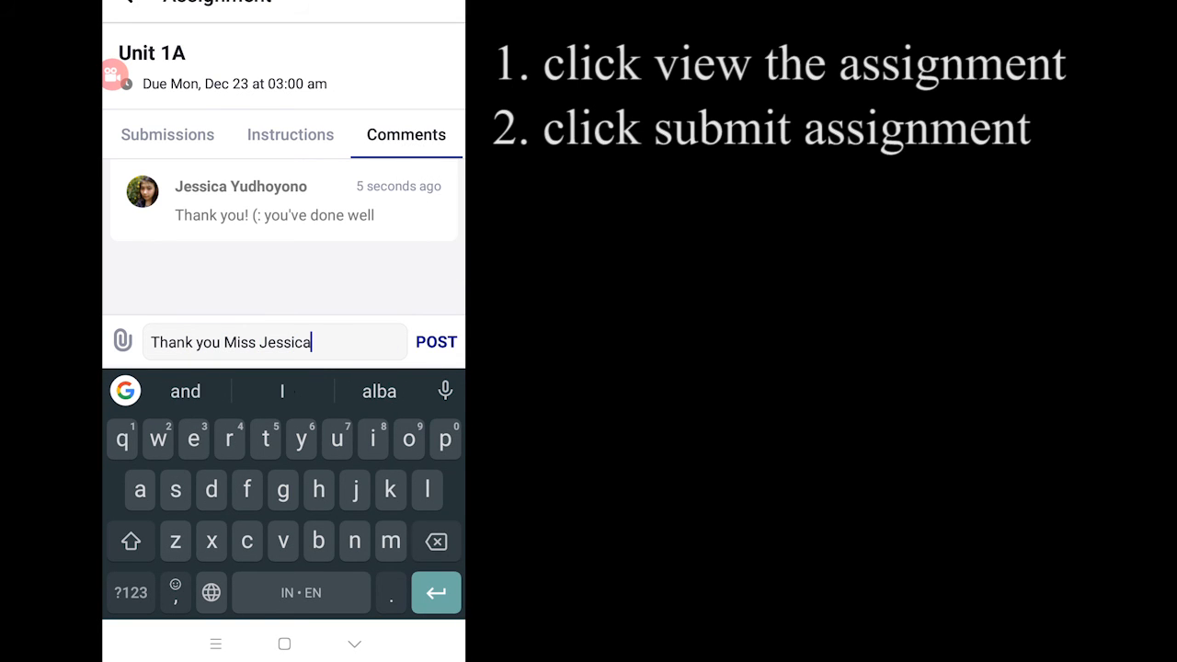
pyautogui.click(436, 341)
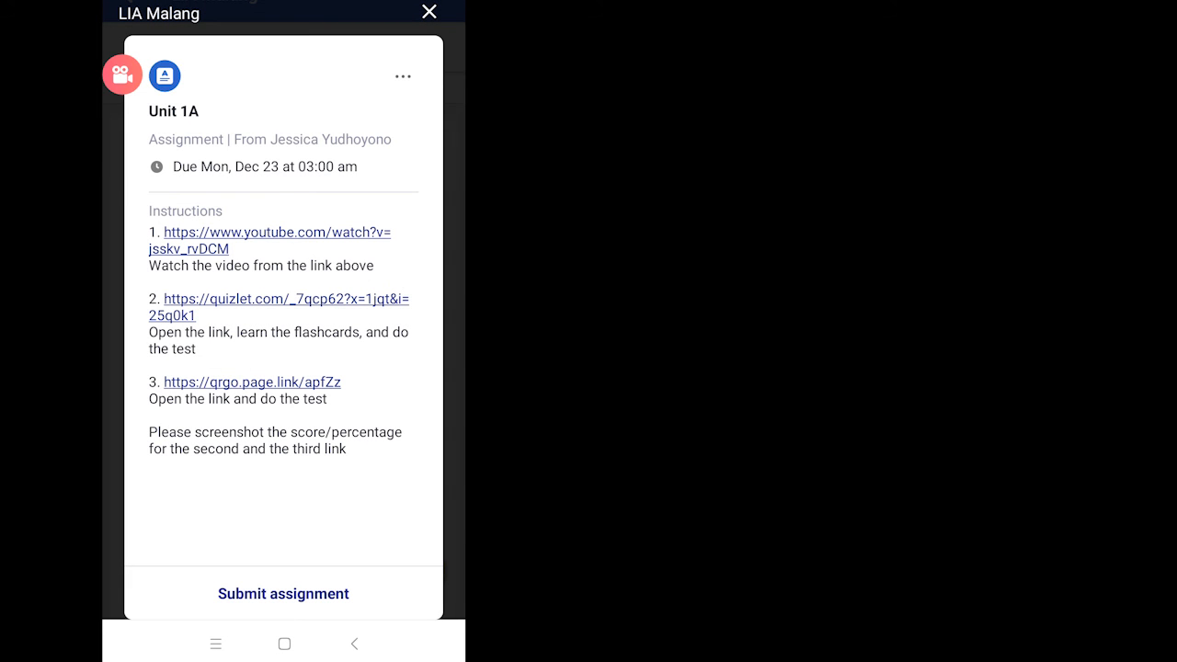
# - Check notifications for the 8/10 grade and teacher comment, then verify password on profile
pyautogui.click(428, 11)
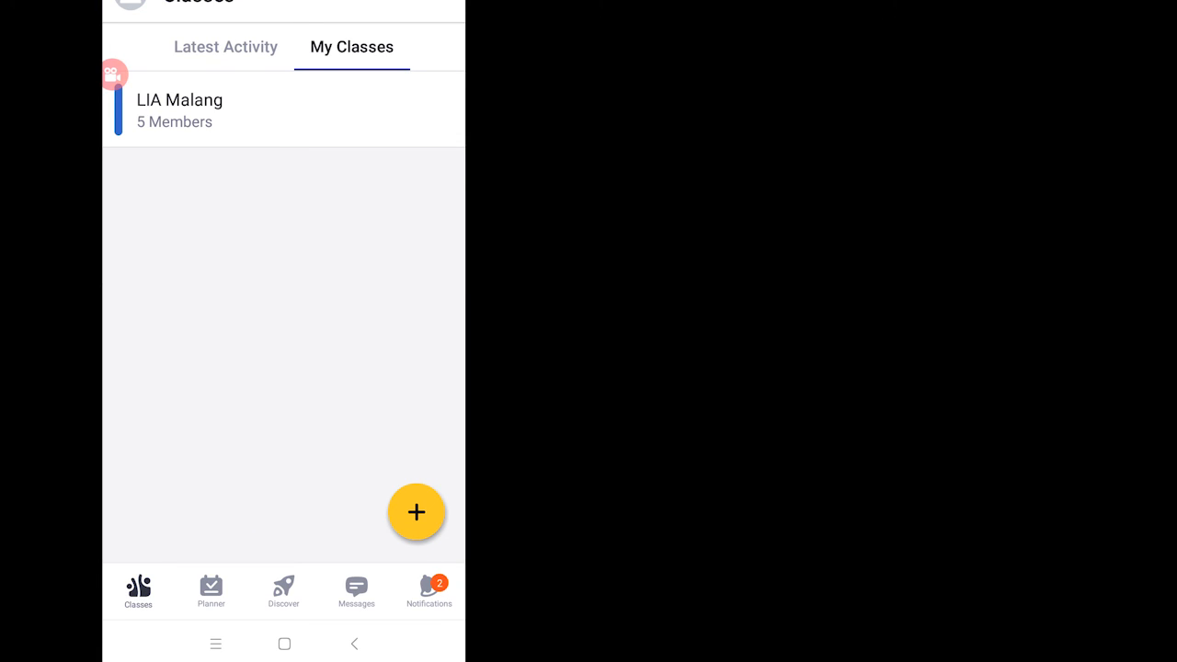
pyautogui.click(428, 590)
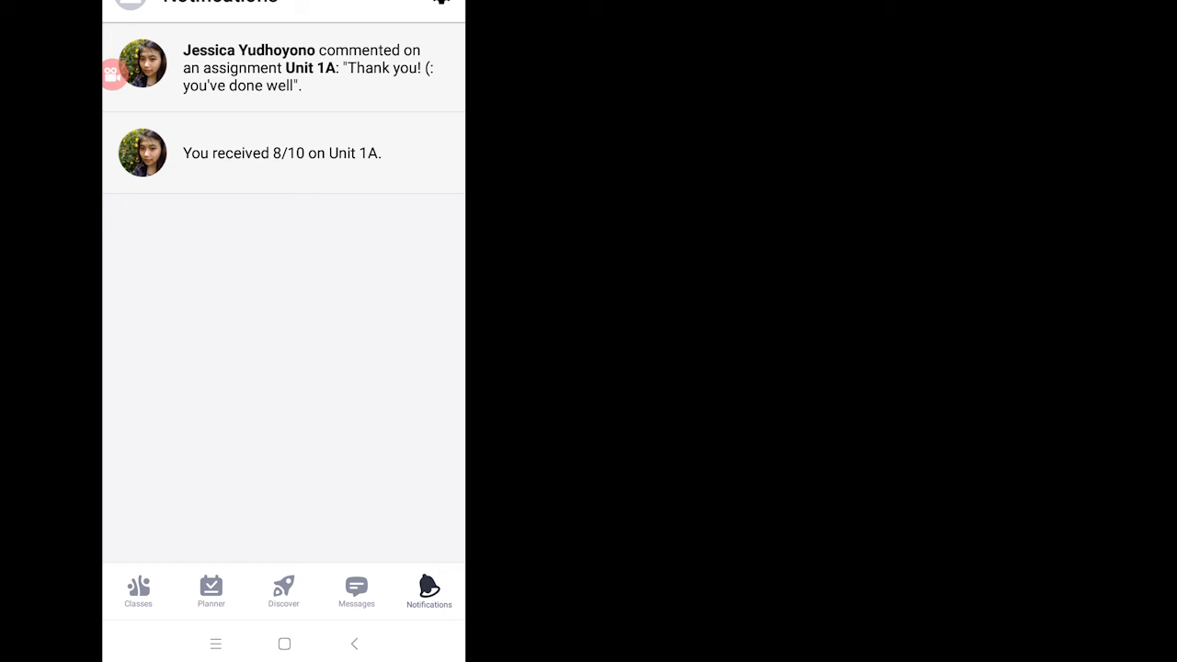
pyautogui.click(136, 591)
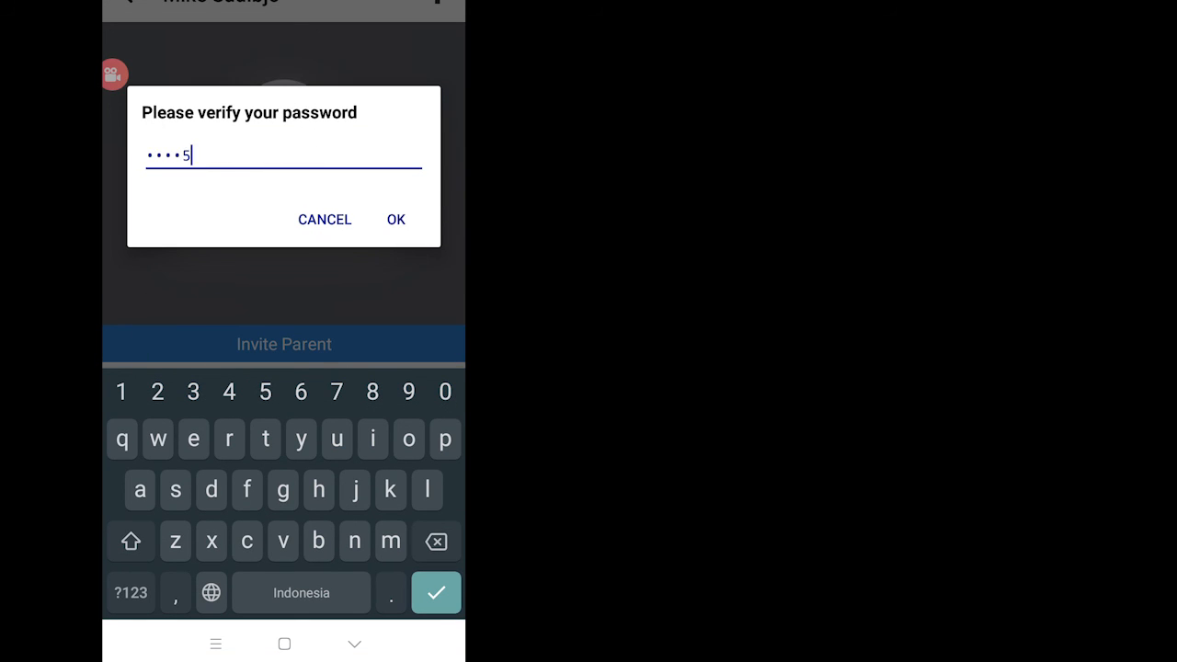
pyautogui.click(395, 219)
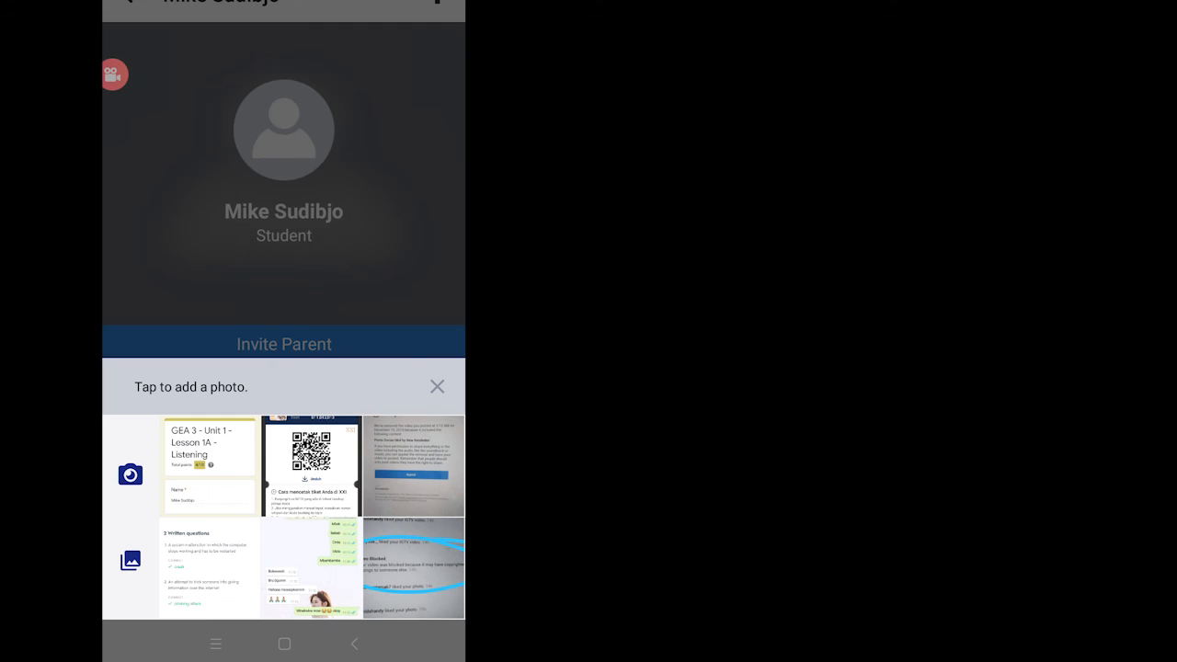